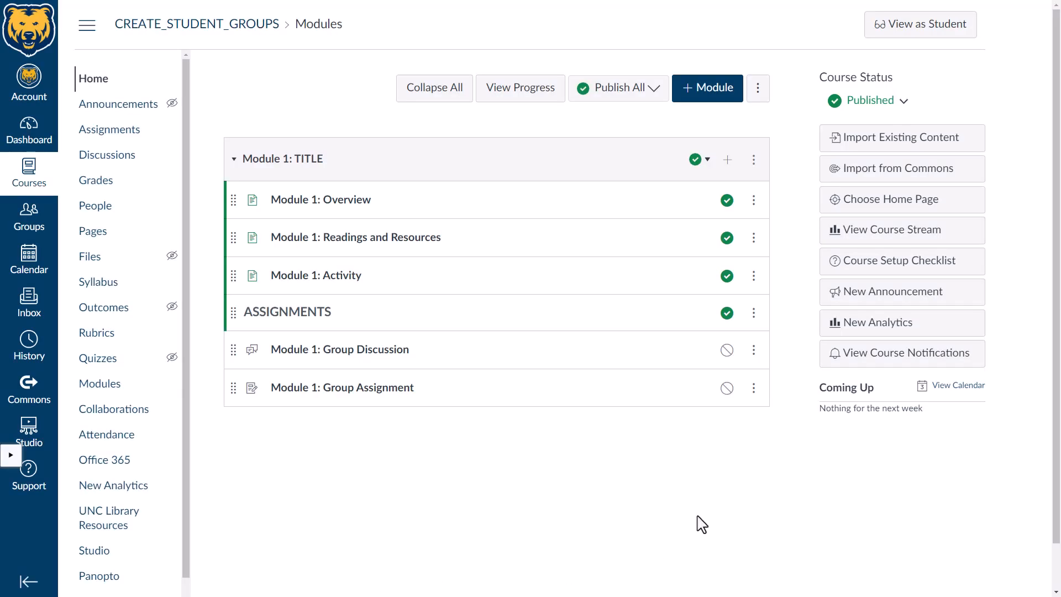
mouse_move(634, 446)
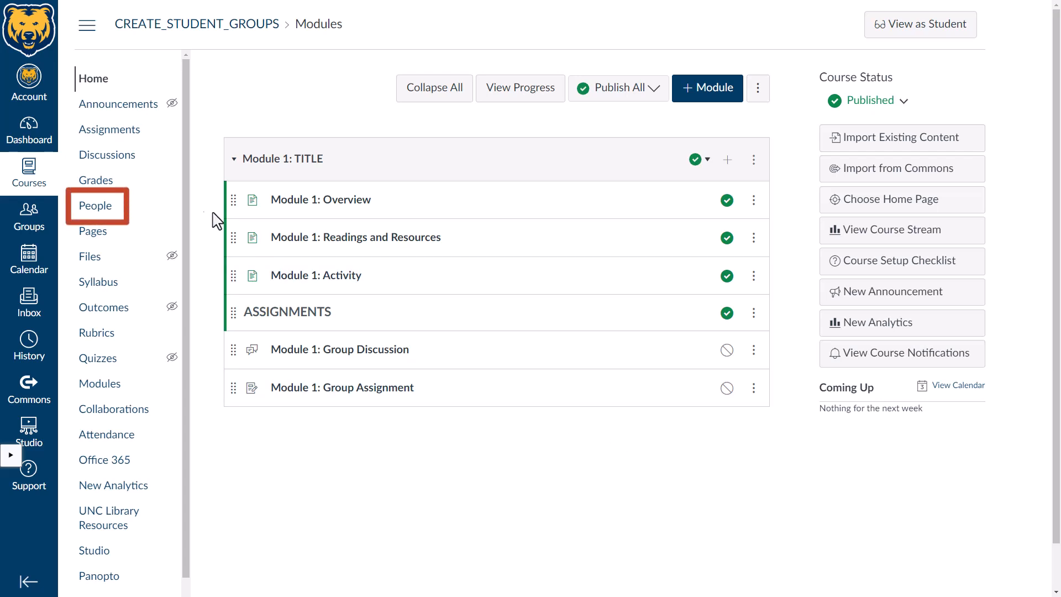
mouse_move(97, 205)
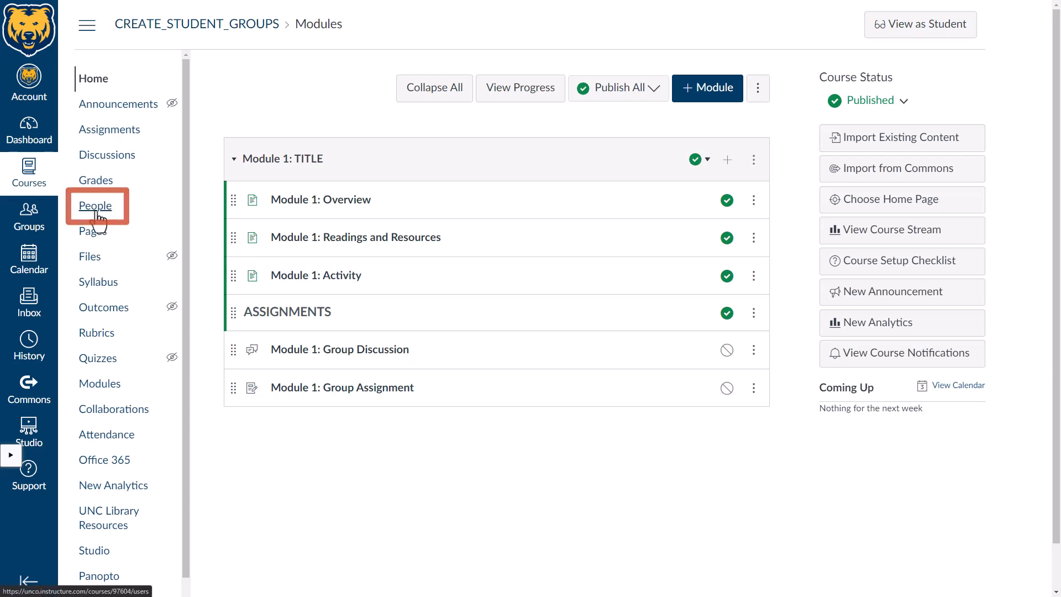
Step: Open the course People roster and view its Everyone and Groups tabs
left_click(95, 205)
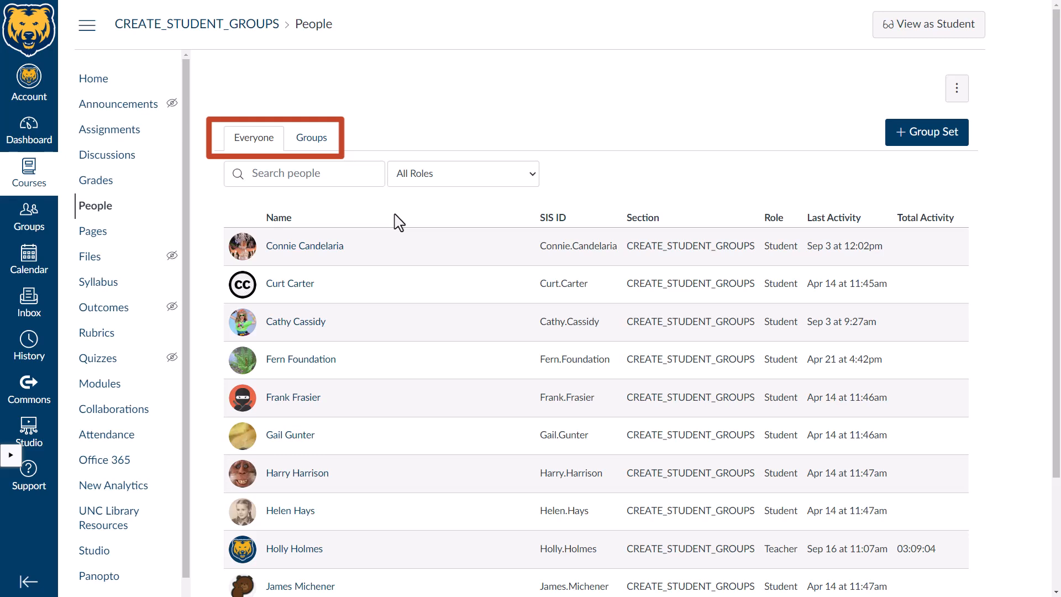
left_click(254, 138)
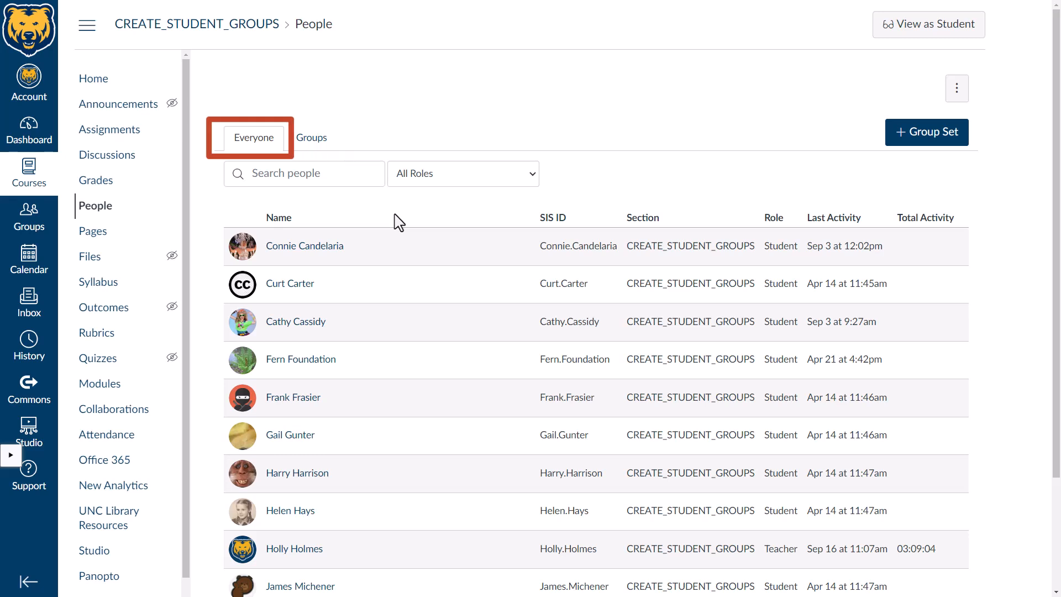
left_click(311, 137)
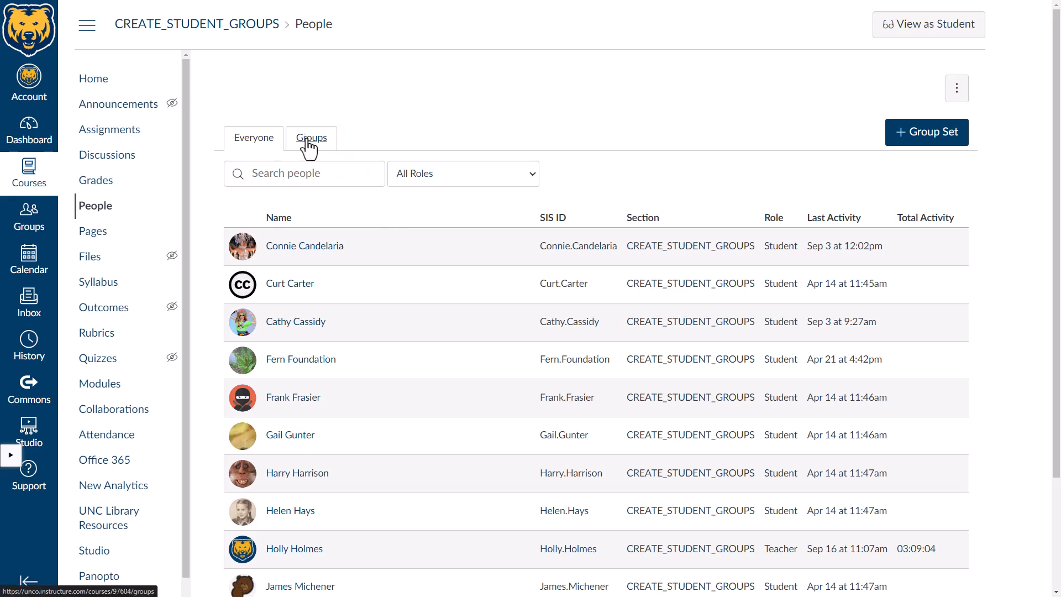
Step: Go to the Student Groups page and start a new group set
left_click(311, 138)
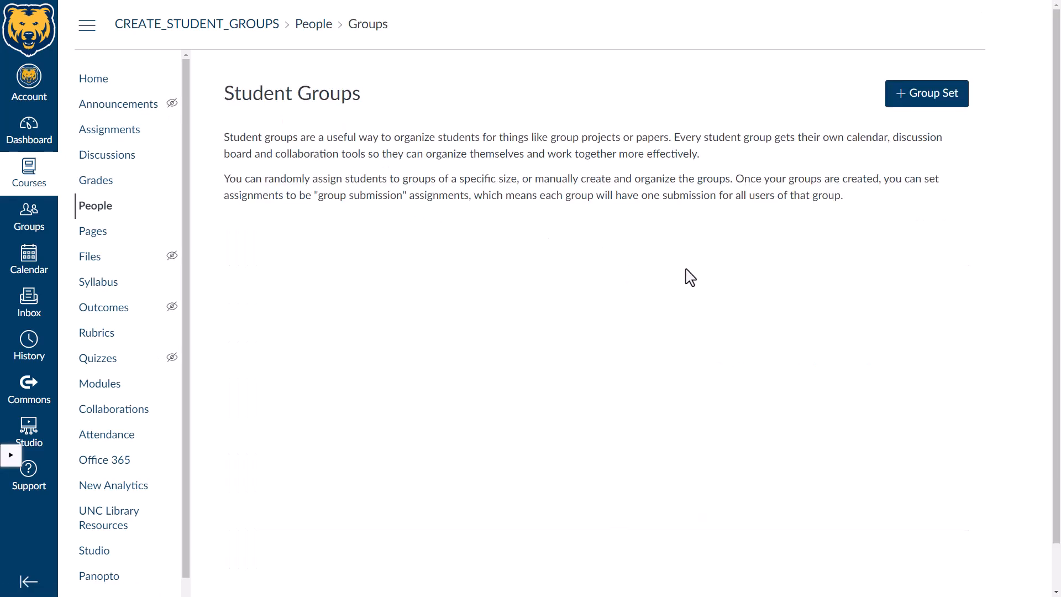
mouse_move(805, 283)
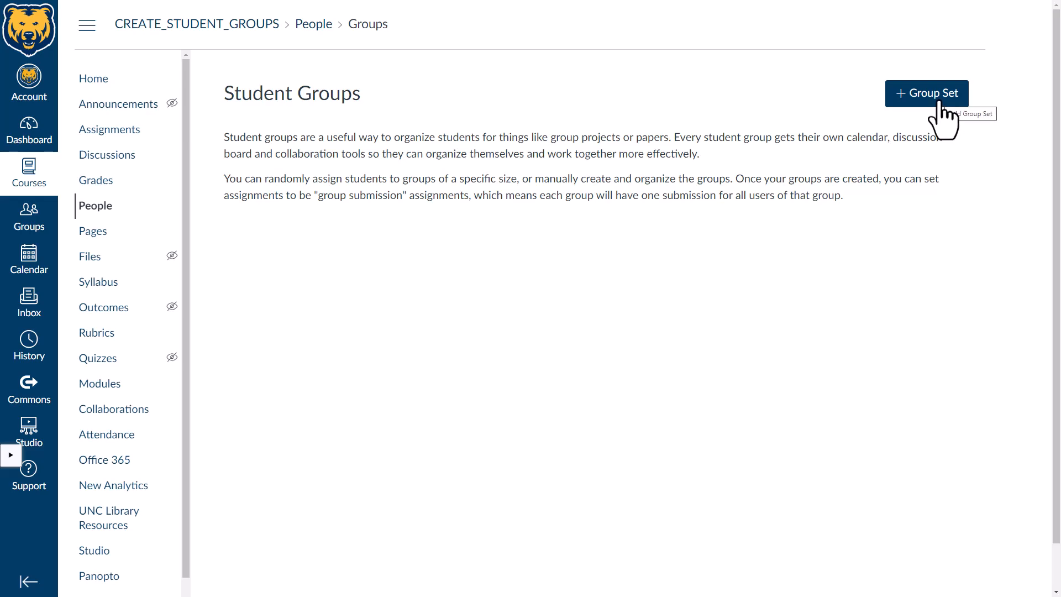
left_click(927, 93)
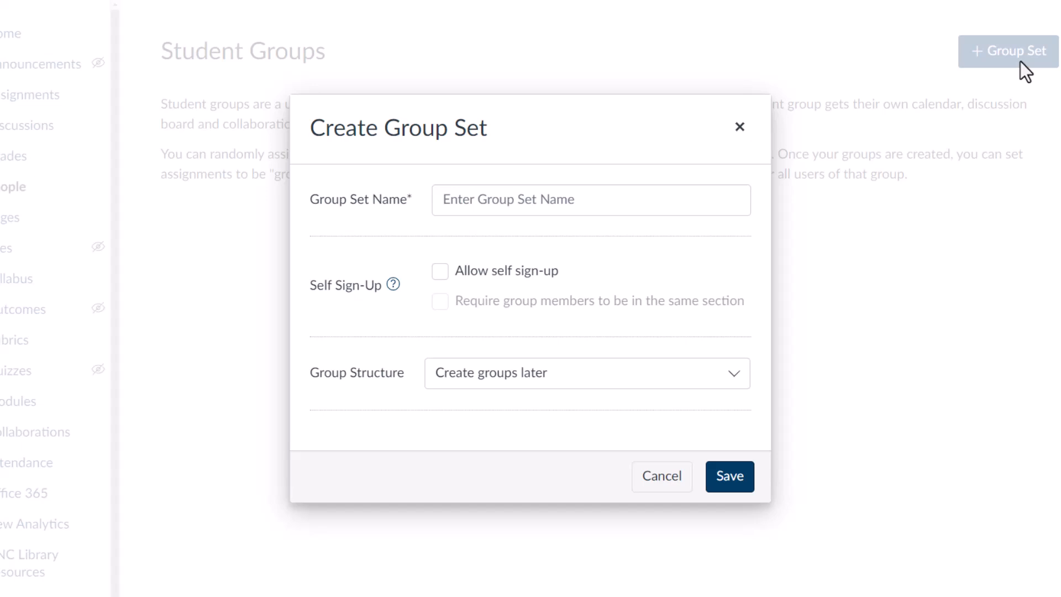
Step: Enter 'DEMO Self Sign-up' as the group set name
type("DEMO Self Sign-up")
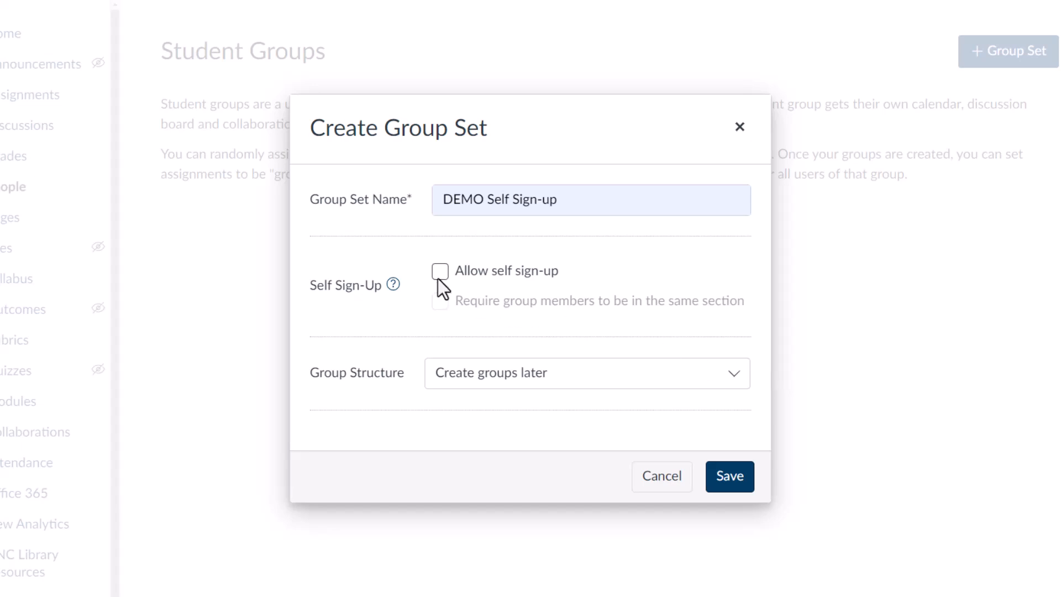
Step: Enable self sign-up with 3 groups limited to 4 members each, and save
left_click(440, 271)
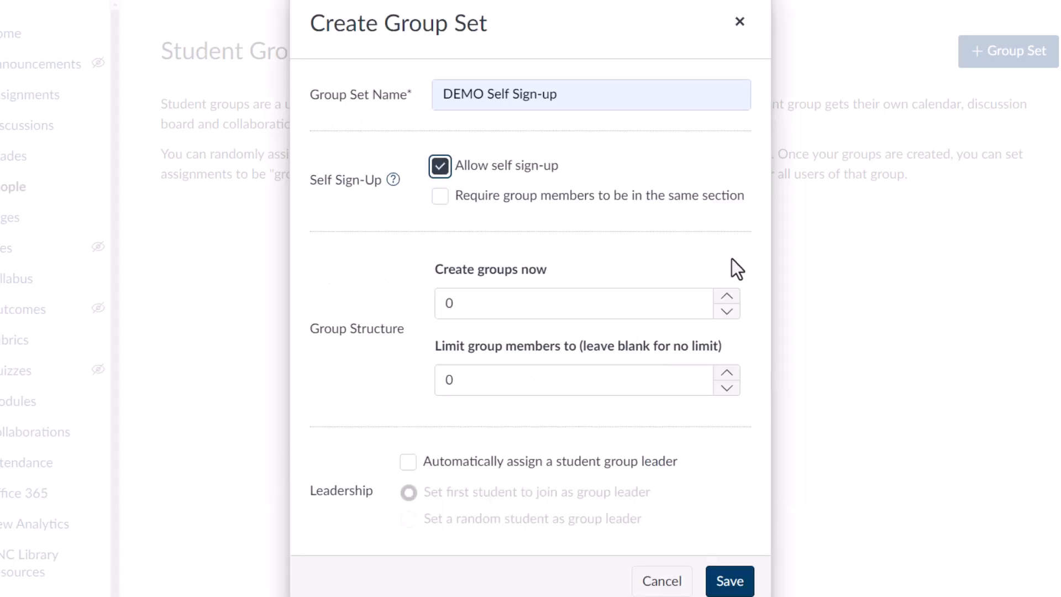
left_click(727, 296)
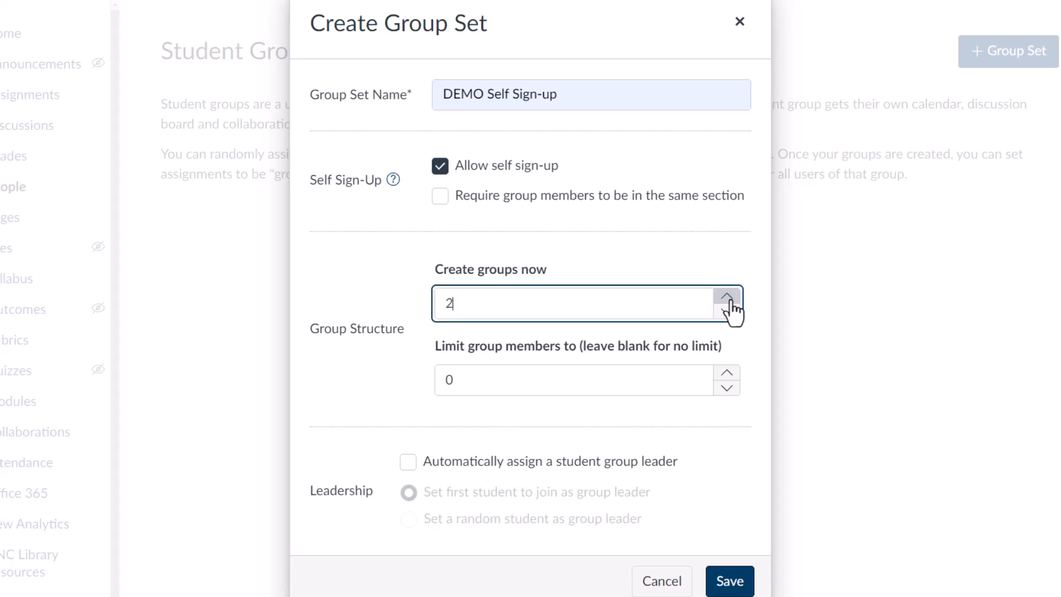
left_click(727, 297)
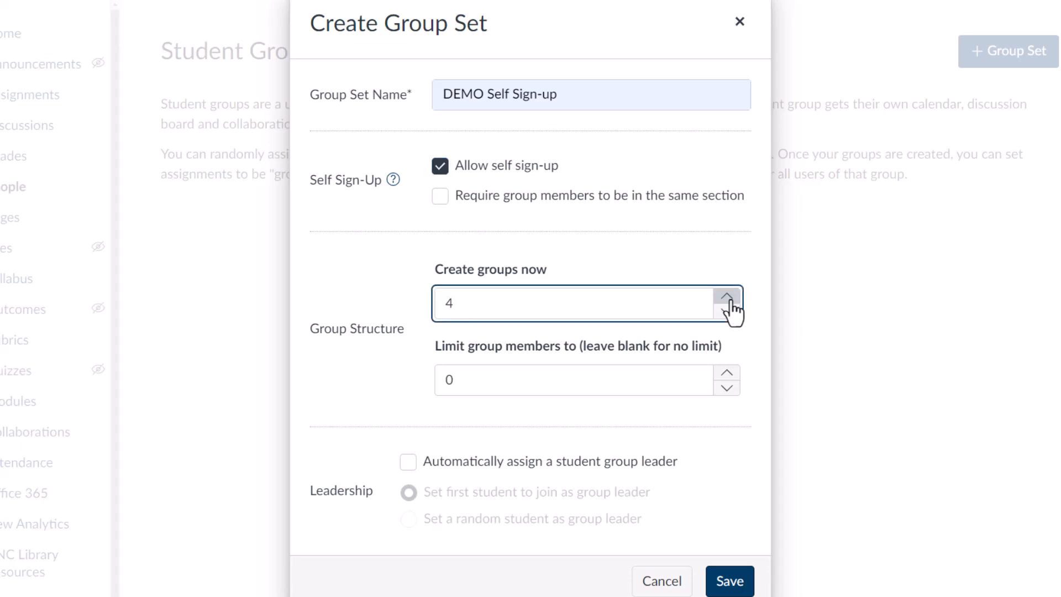
left_click(727, 317)
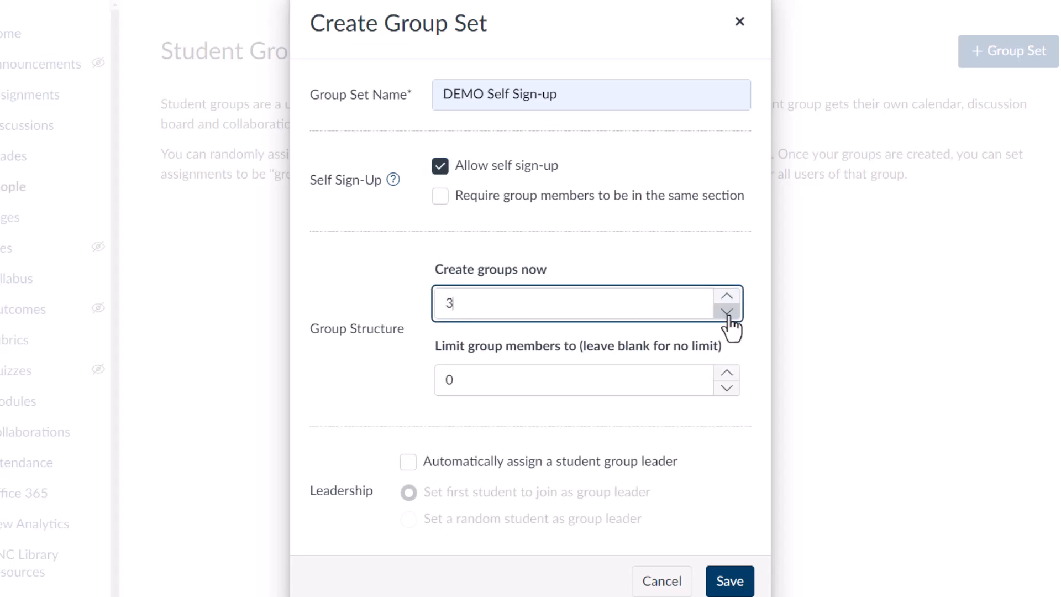
left_click(727, 372)
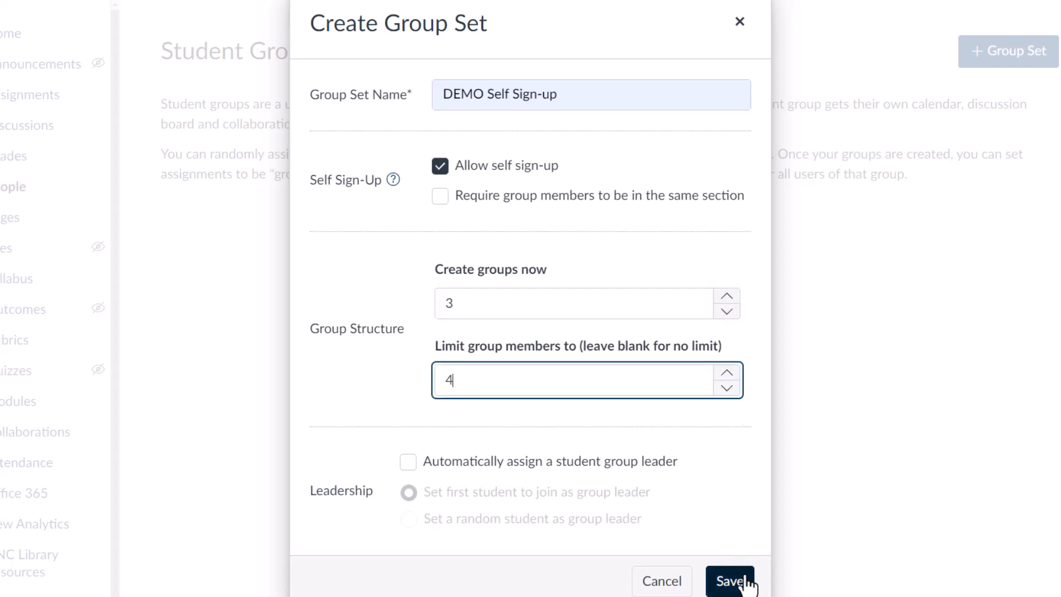
left_click(729, 581)
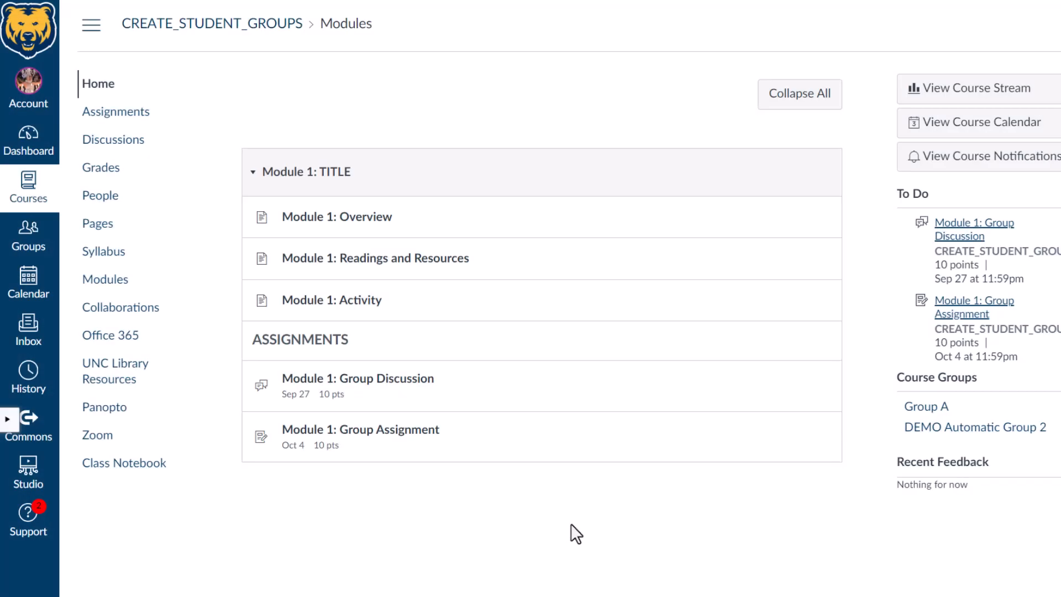
mouse_move(489, 432)
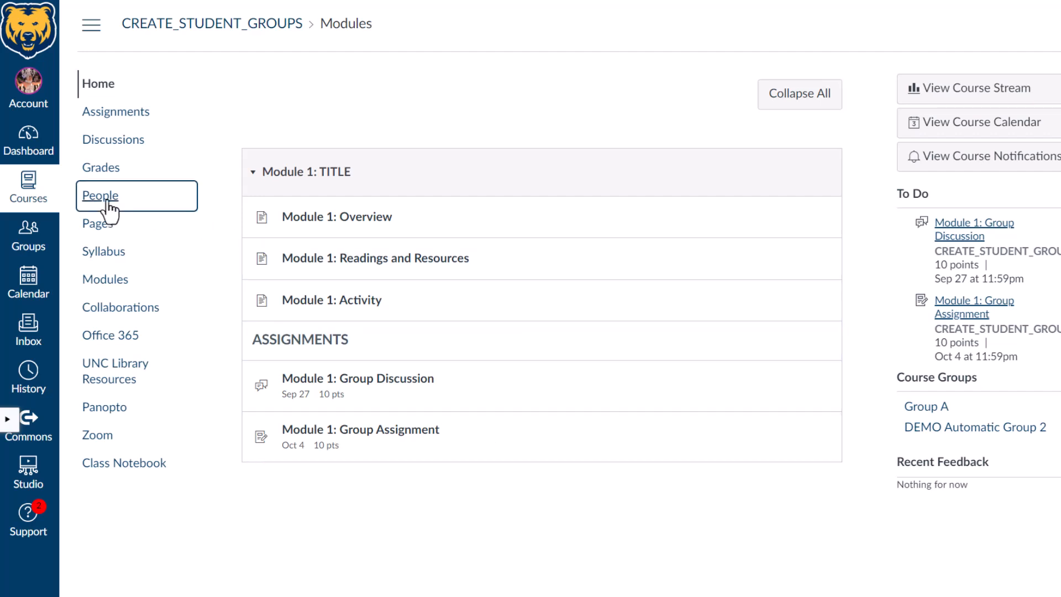
Step: As a student, join DEMO Self Sign-up 1 from People > Groups, then leave student view
left_click(100, 196)
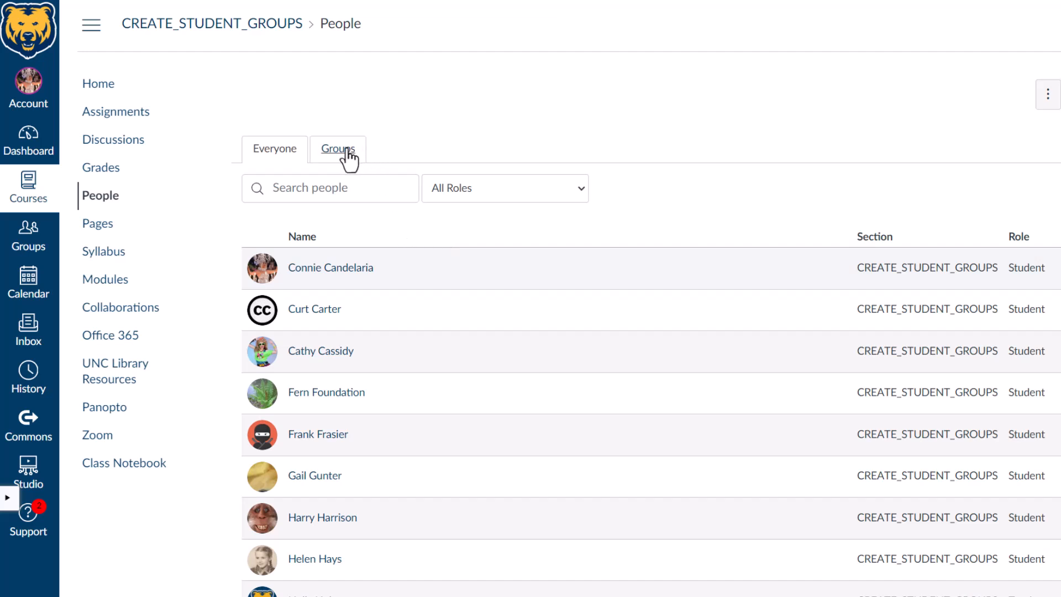
left_click(337, 149)
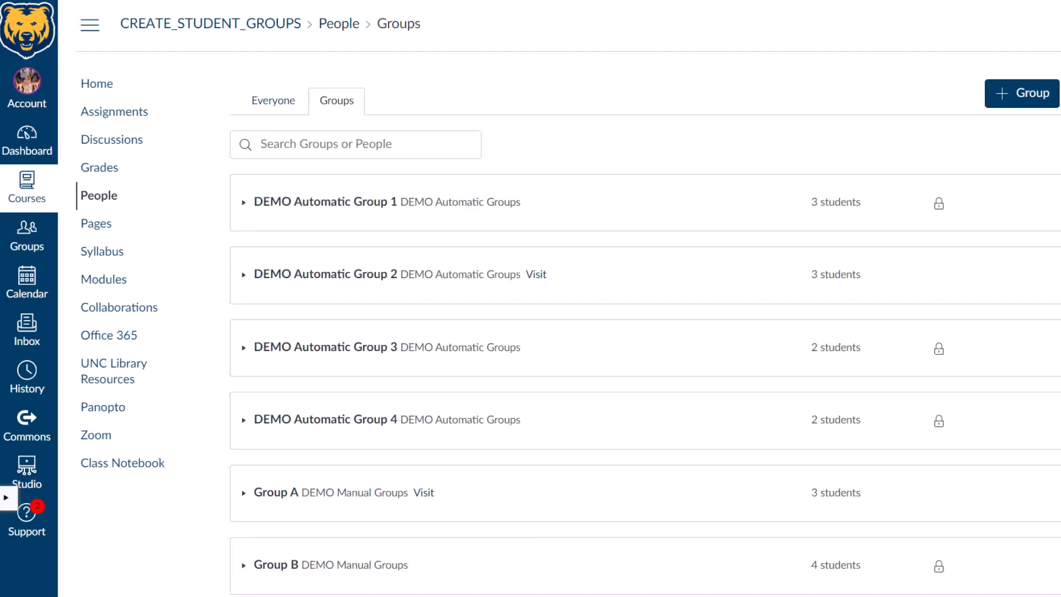
scroll("down", 3)
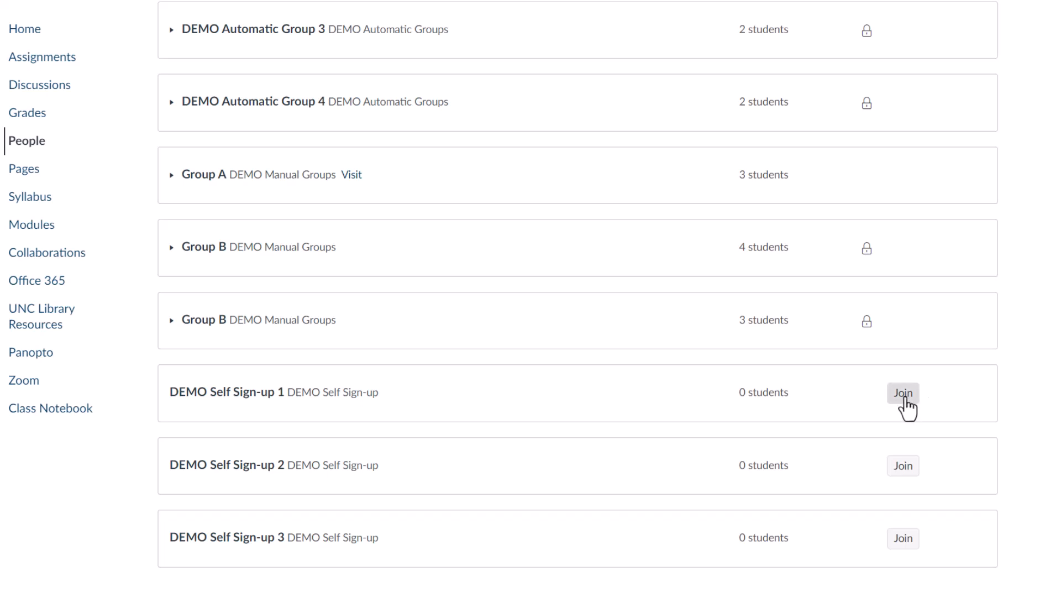
left_click(902, 392)
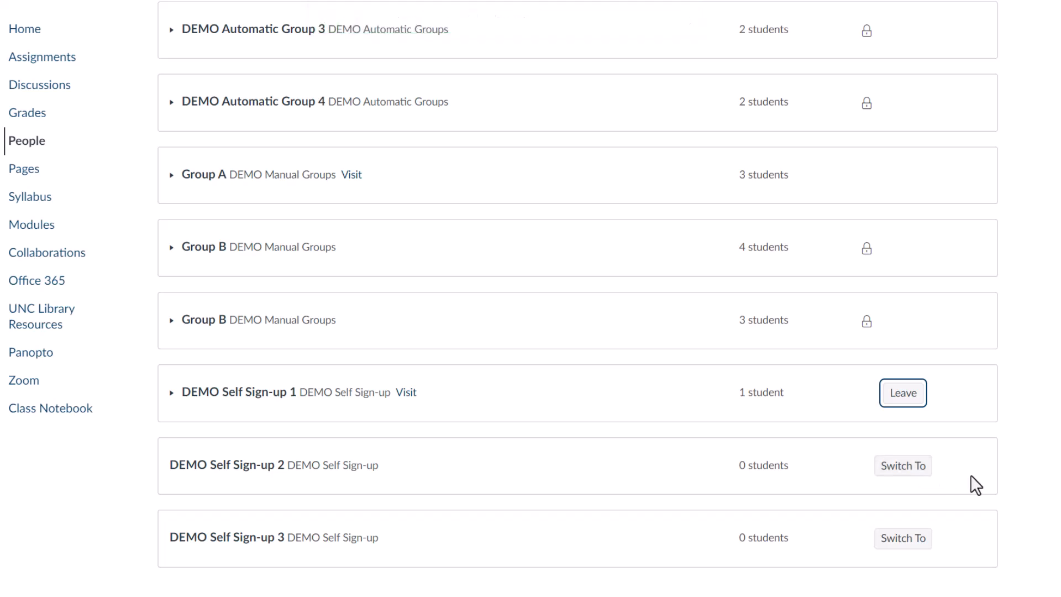
left_click(1007, 45)
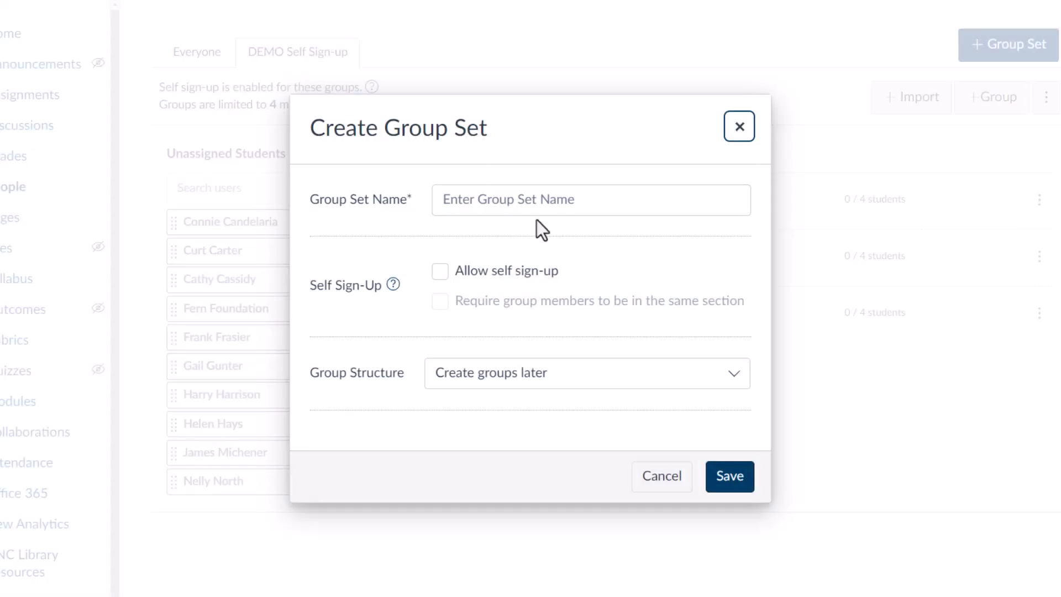
Step: Save a group set named 'DEMO Manual Groups' with groups to be created later
type("De")
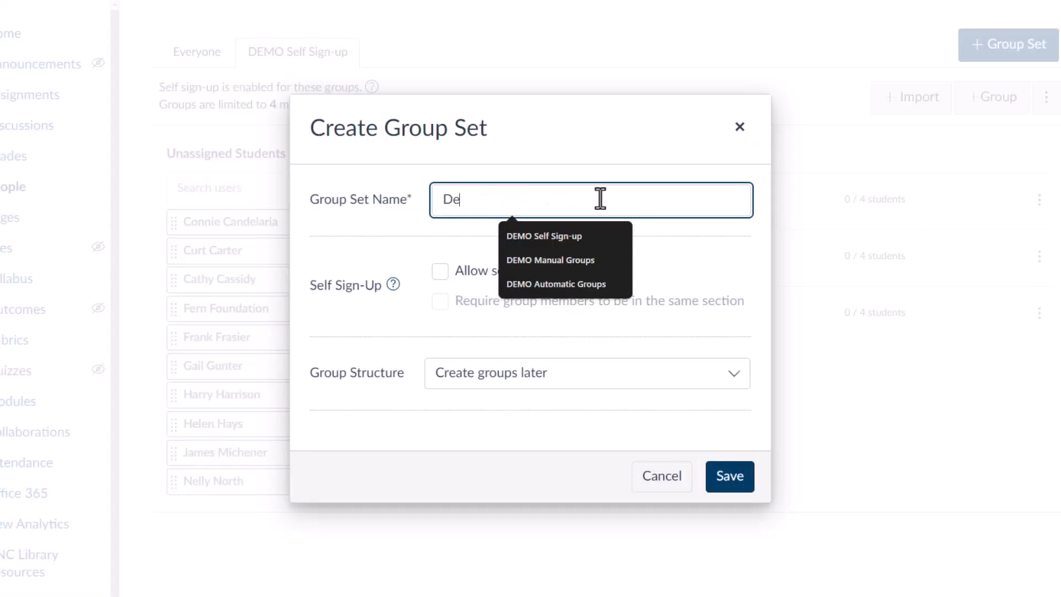
left_click(550, 260)
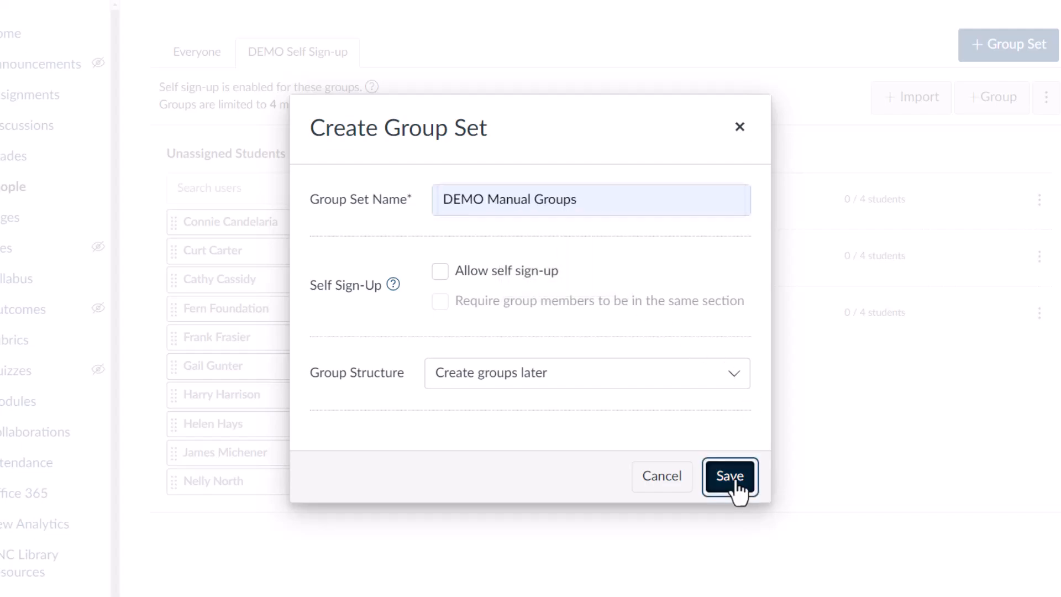
left_click(730, 476)
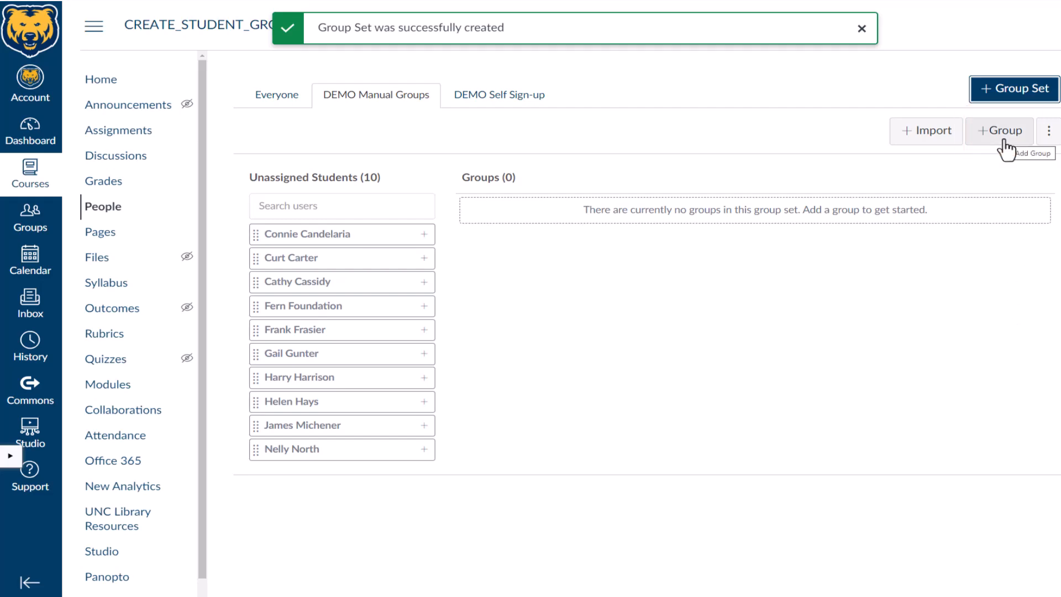
Step: Add Group A to DEMO Manual Groups with a three-student limit
left_click(1000, 130)
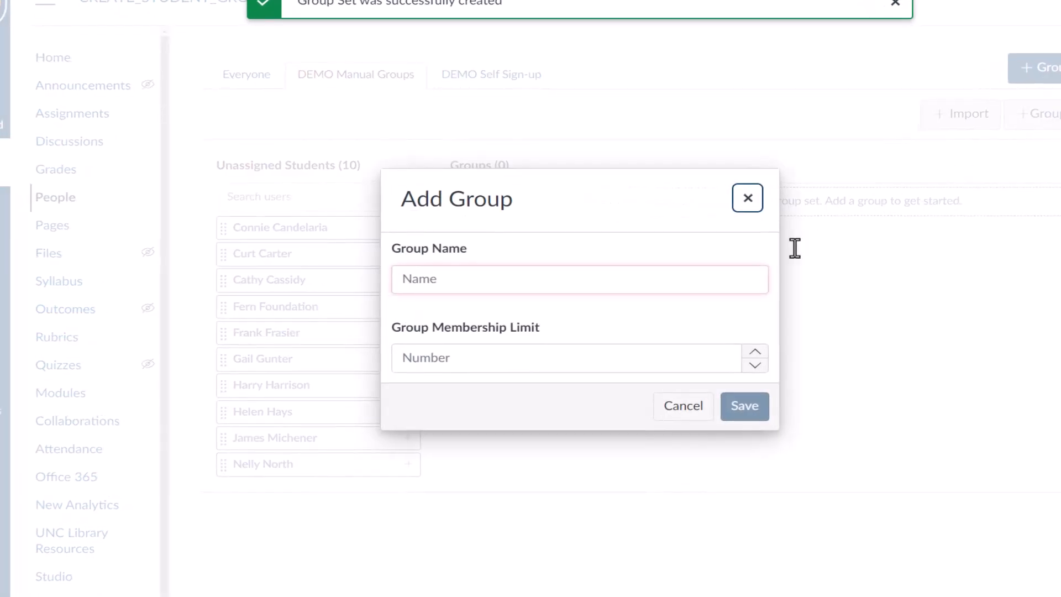
left_click(579, 279)
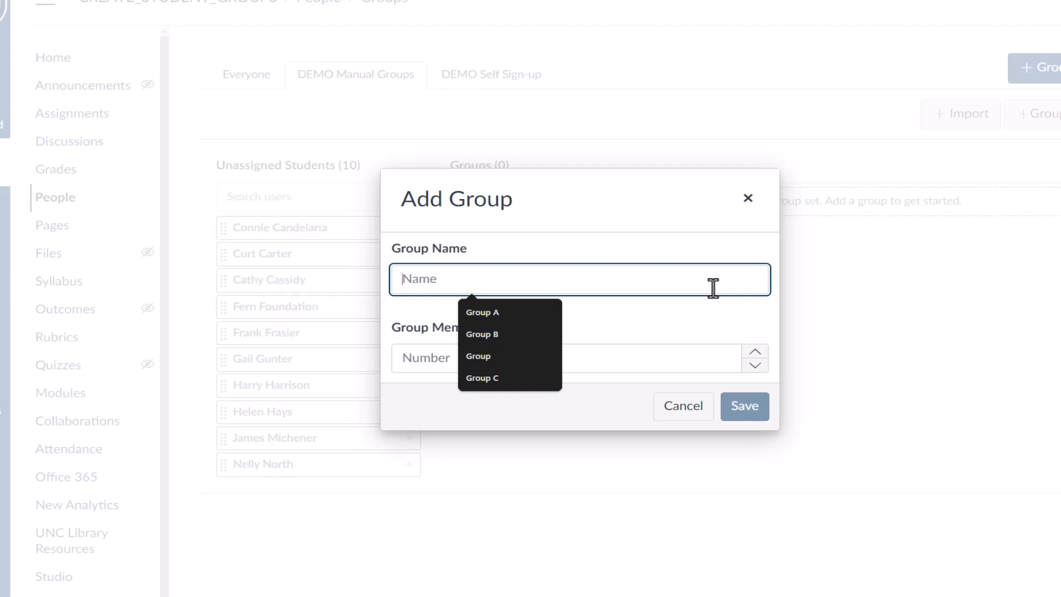
left_click(482, 311)
type("3")
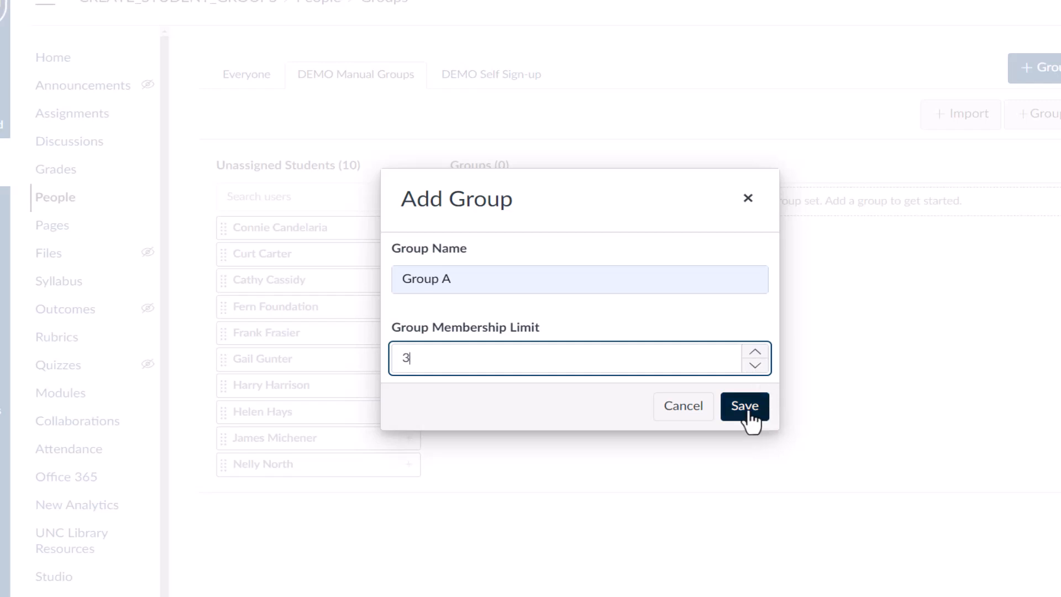
left_click(743, 407)
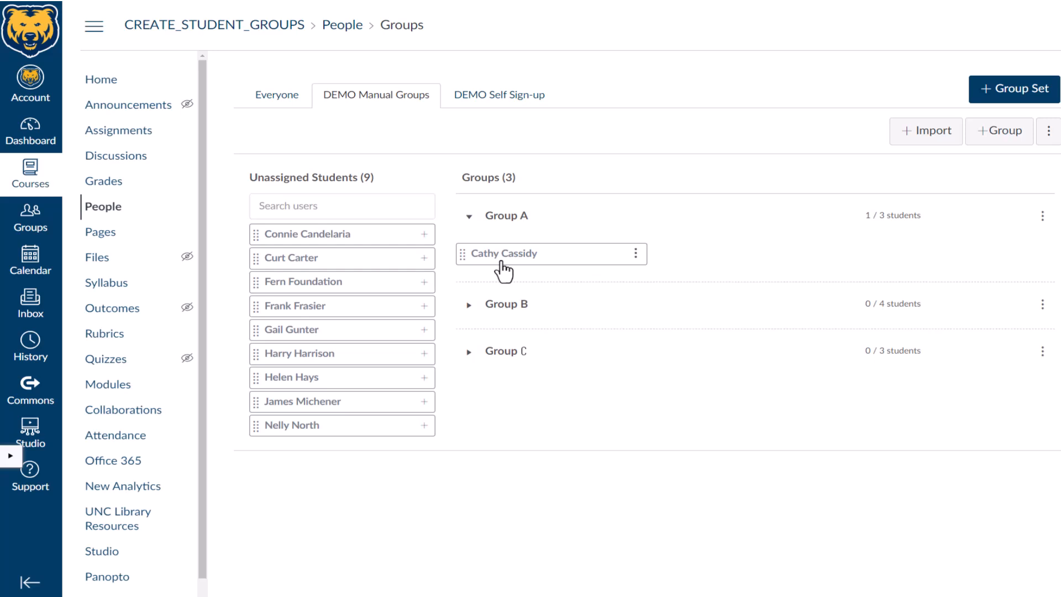
mouse_move(471, 284)
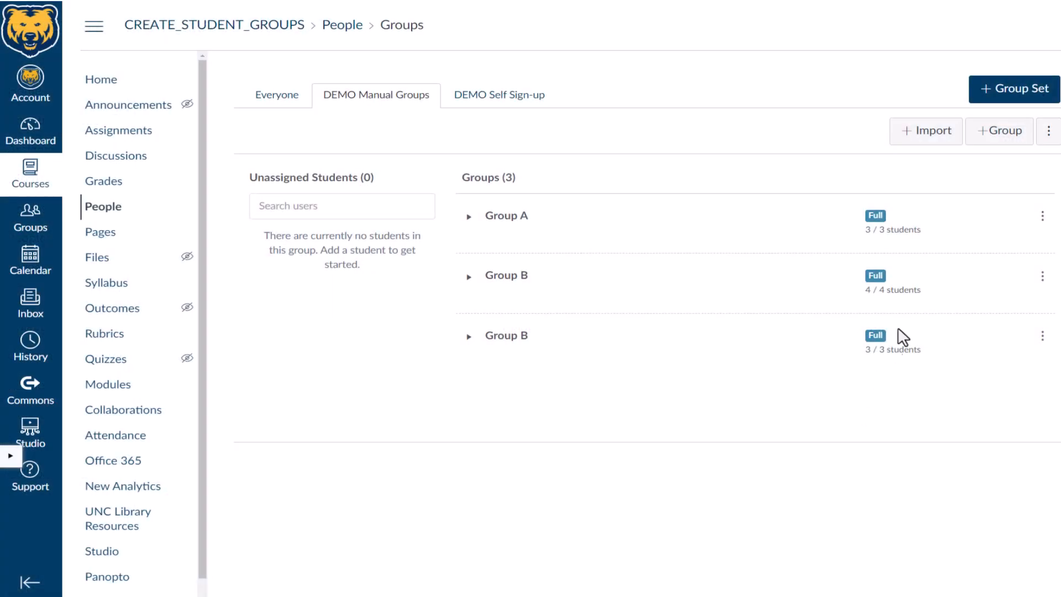
mouse_move(1022, 102)
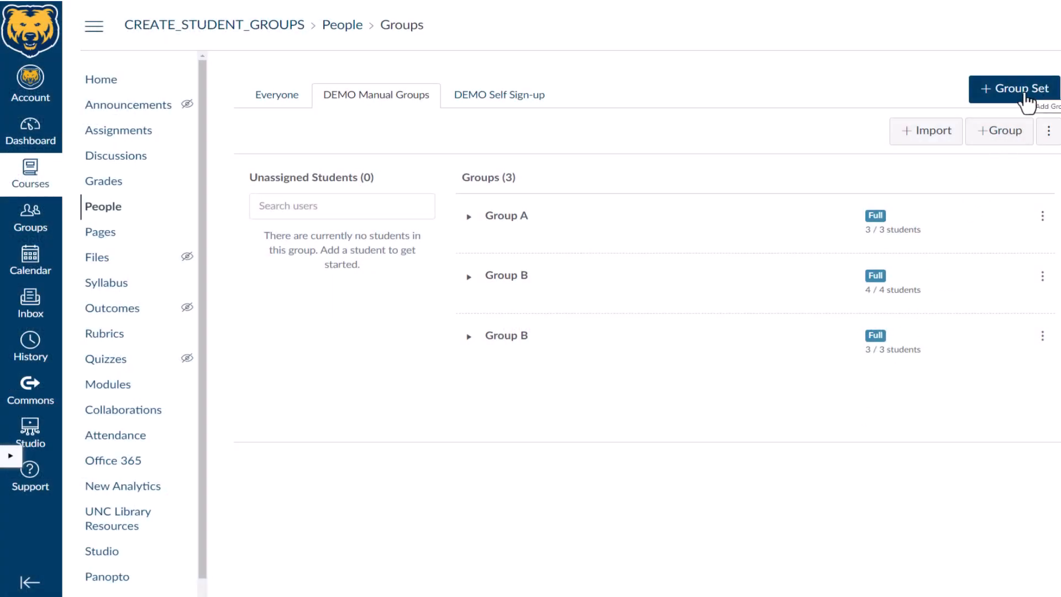
Step: Create 'DEMO Automatic Groups', splitting students automatically into 4 groups
left_click(1014, 88)
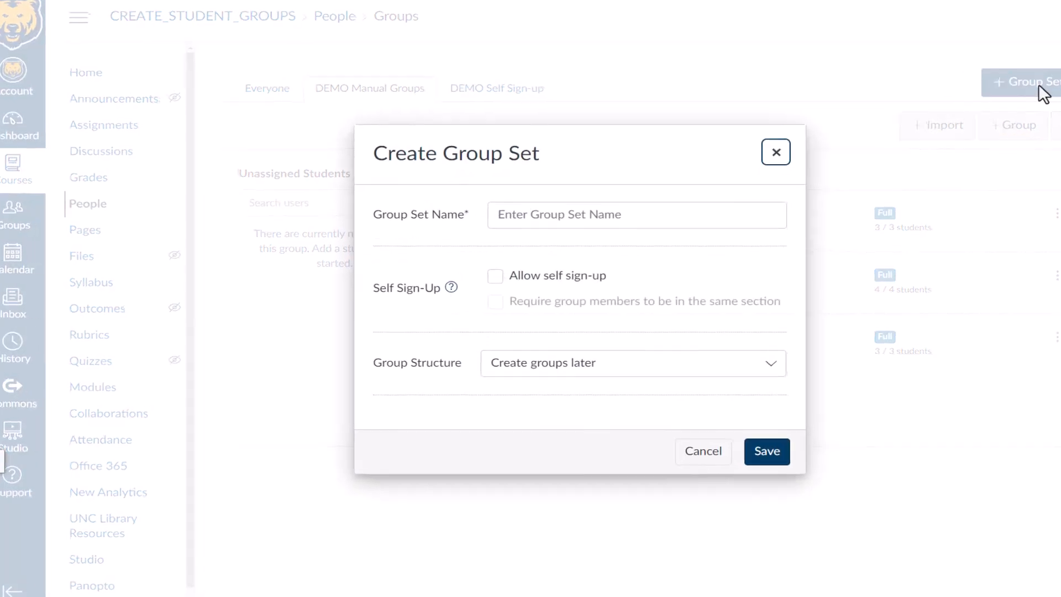
left_click(637, 214)
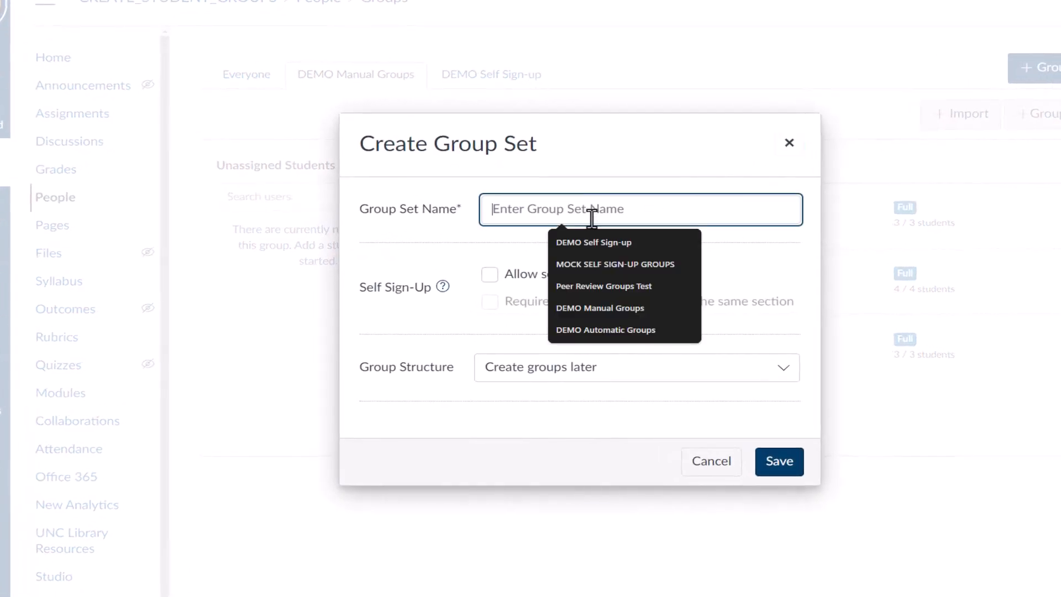
left_click(606, 331)
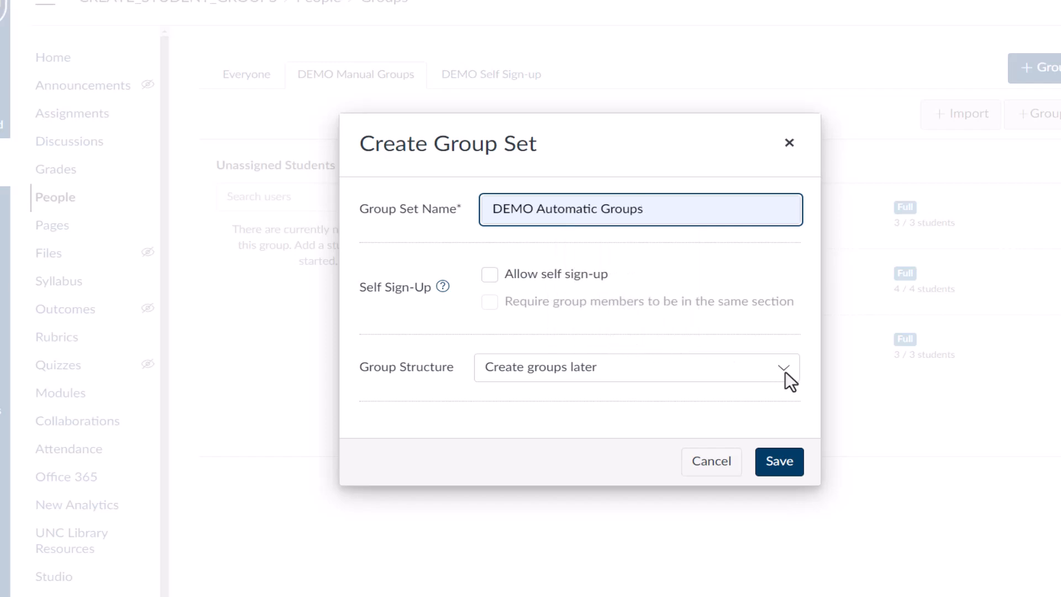
left_click(637, 368)
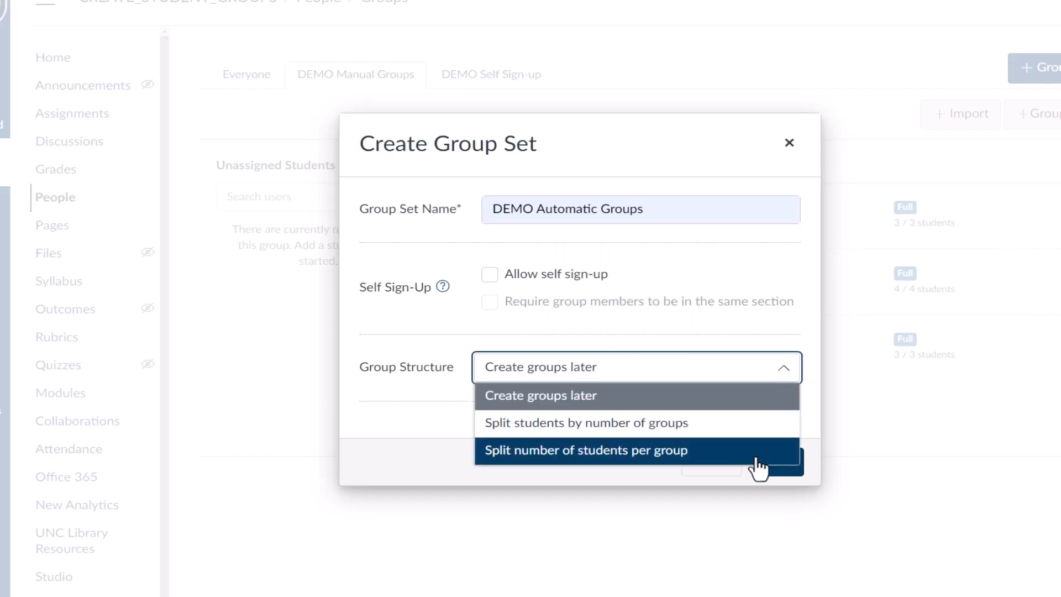
left_click(585, 422)
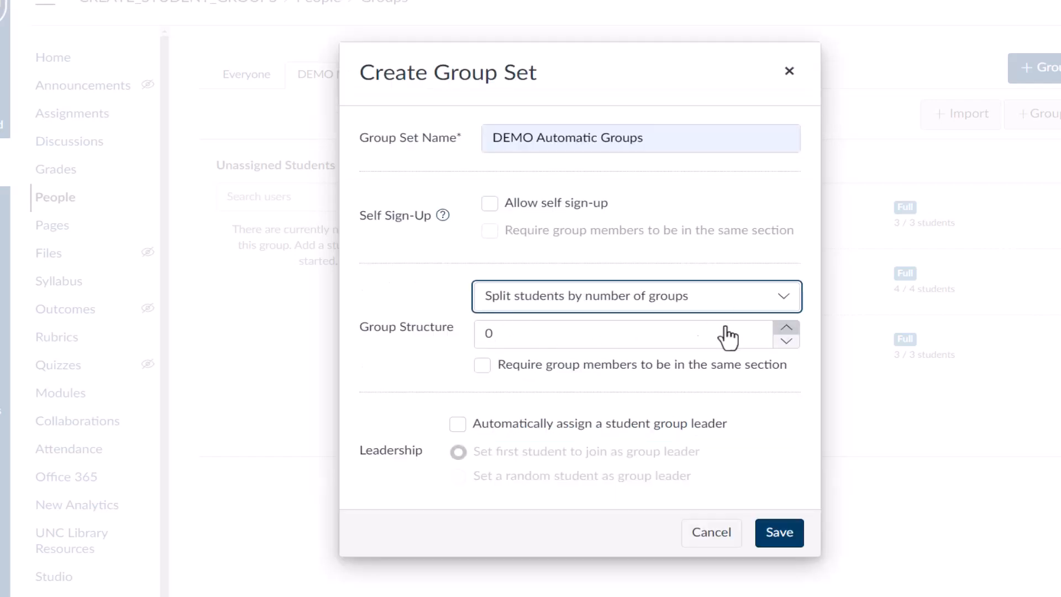
left_click(787, 328)
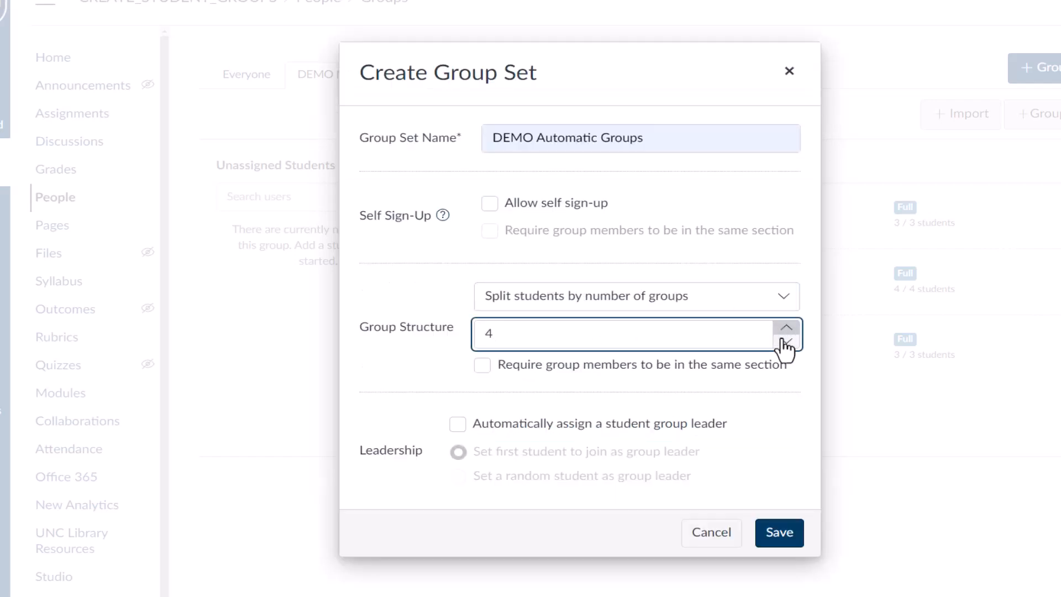
left_click(779, 533)
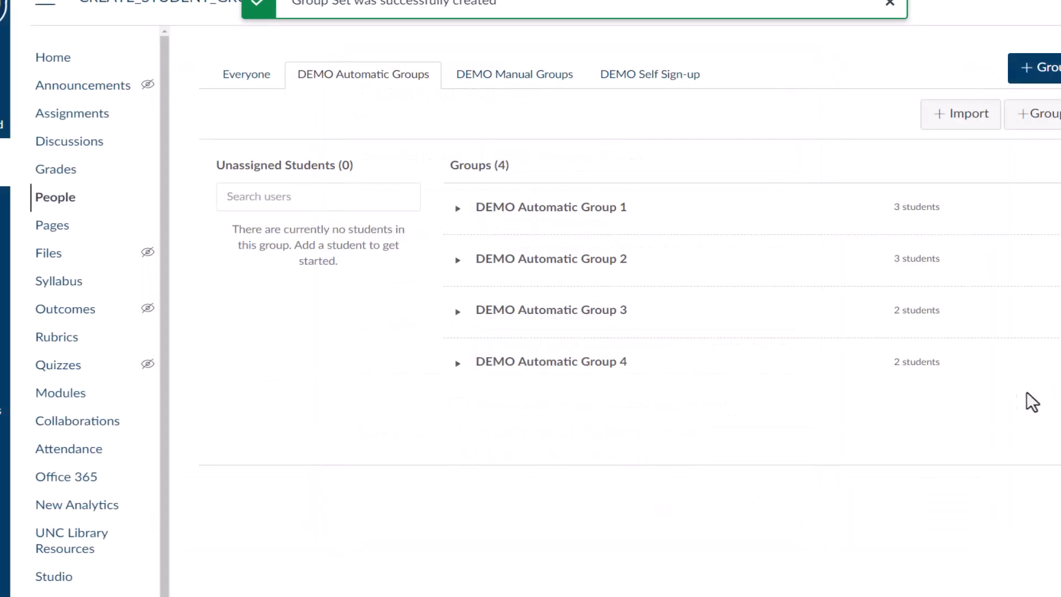
mouse_move(805, 425)
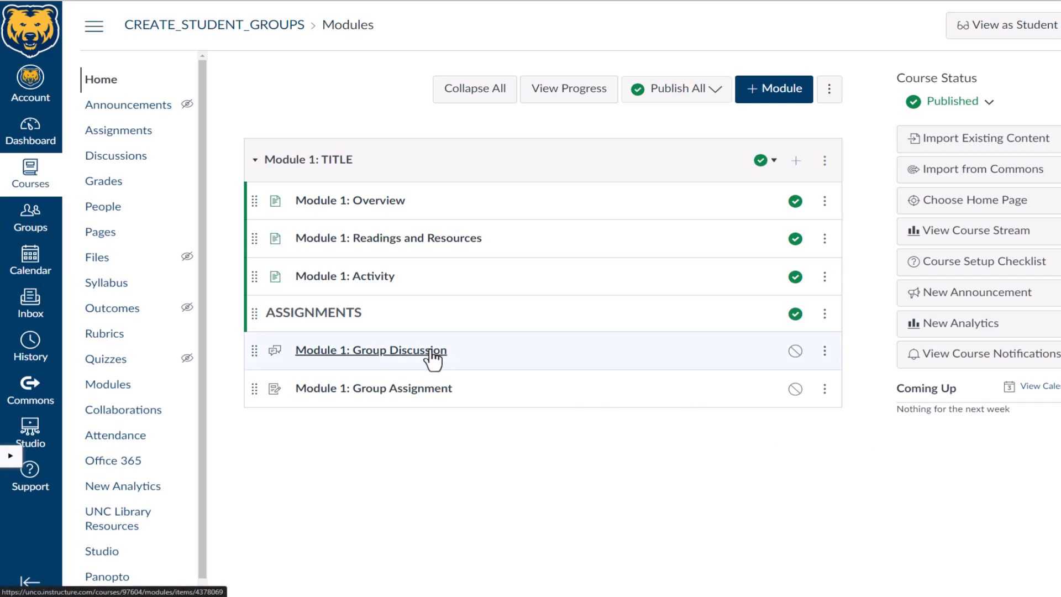
Step: Open Module 1: Group Discussion from Modules and switch it to edit mode
left_click(370, 350)
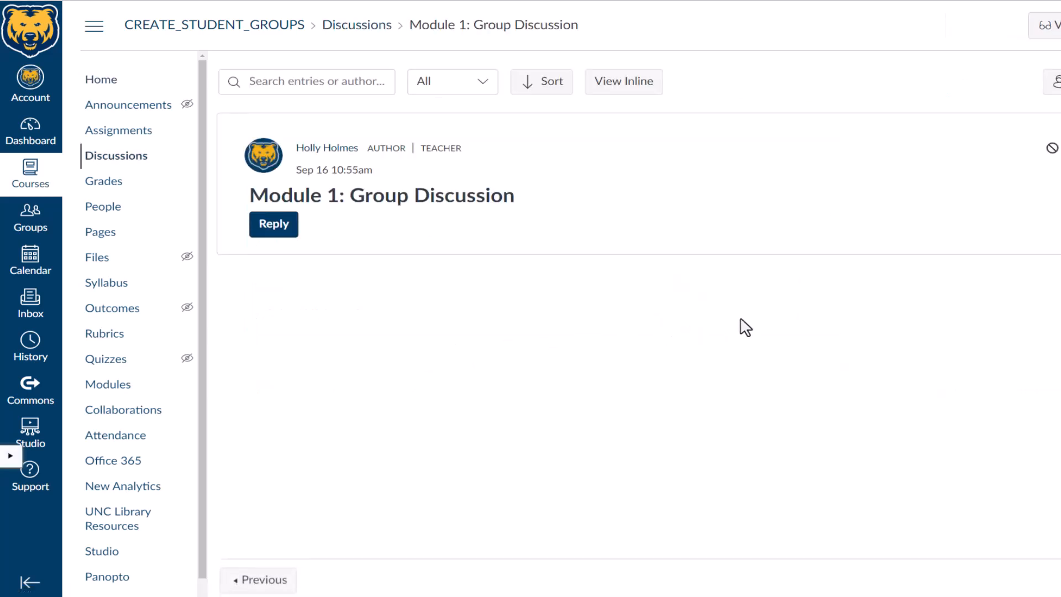
left_click(1014, 147)
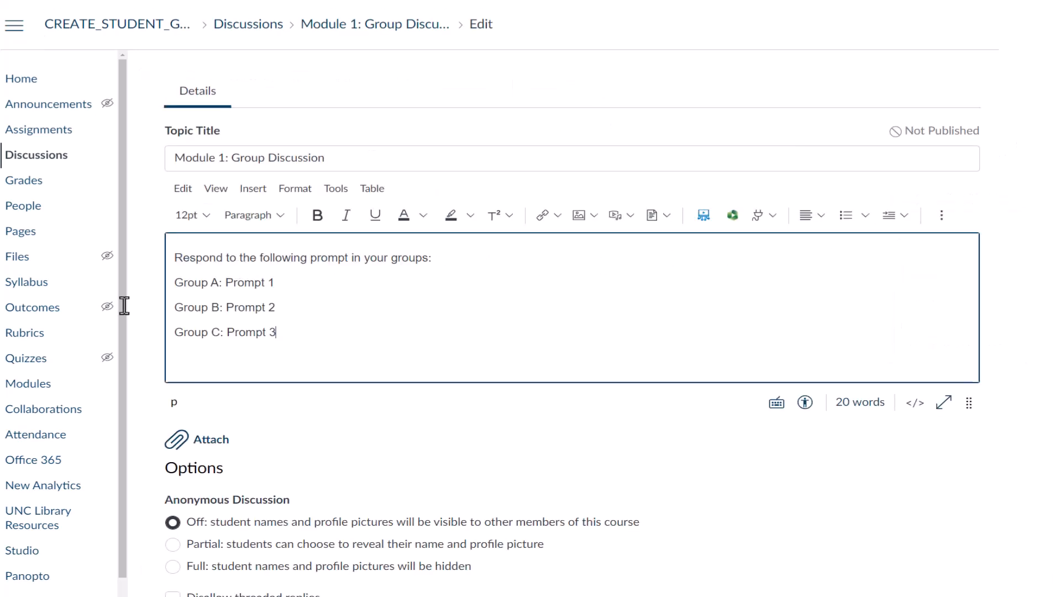
Step: Require responding before viewing replies, and make the discussion graded and group-based
scroll("down", 3)
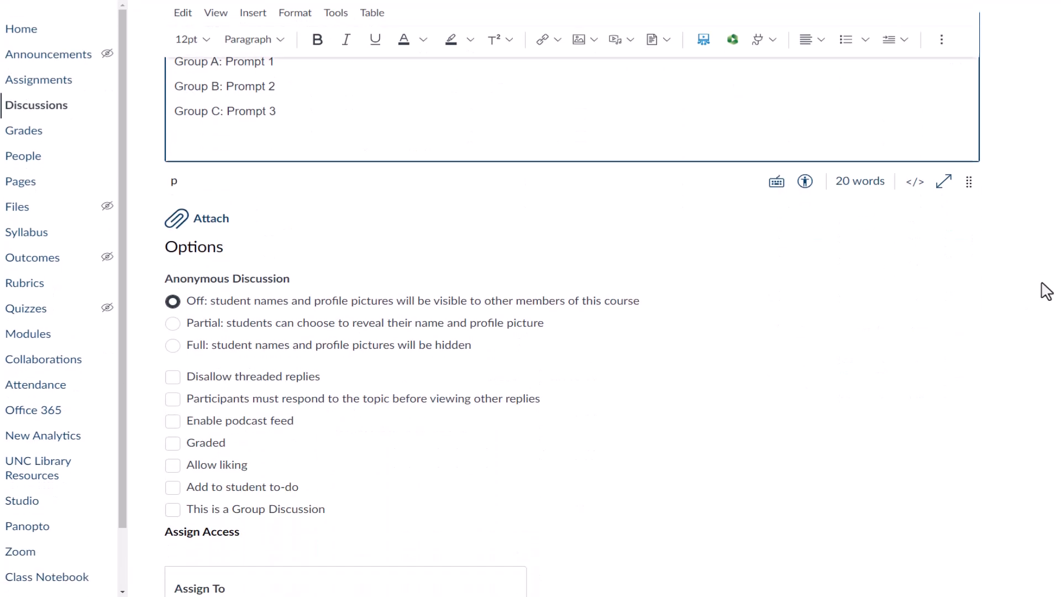
scroll("down", 3)
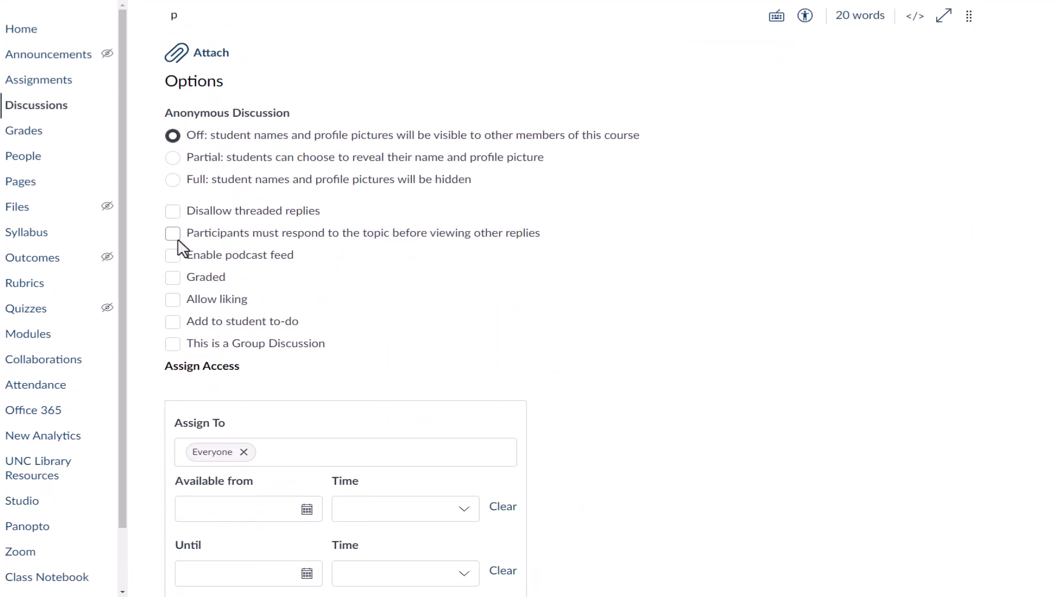
left_click(173, 233)
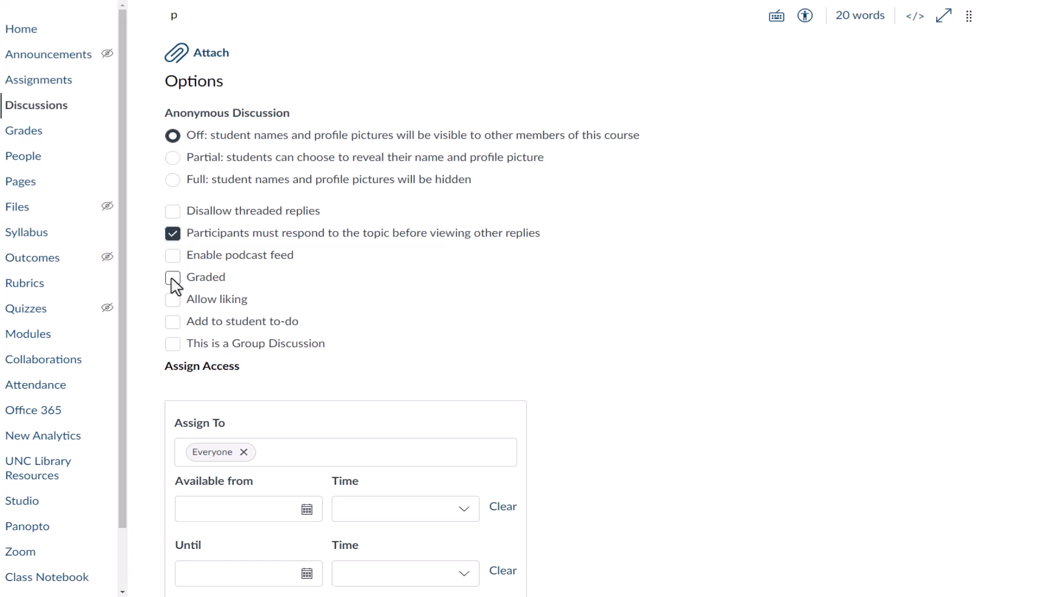
left_click(173, 278)
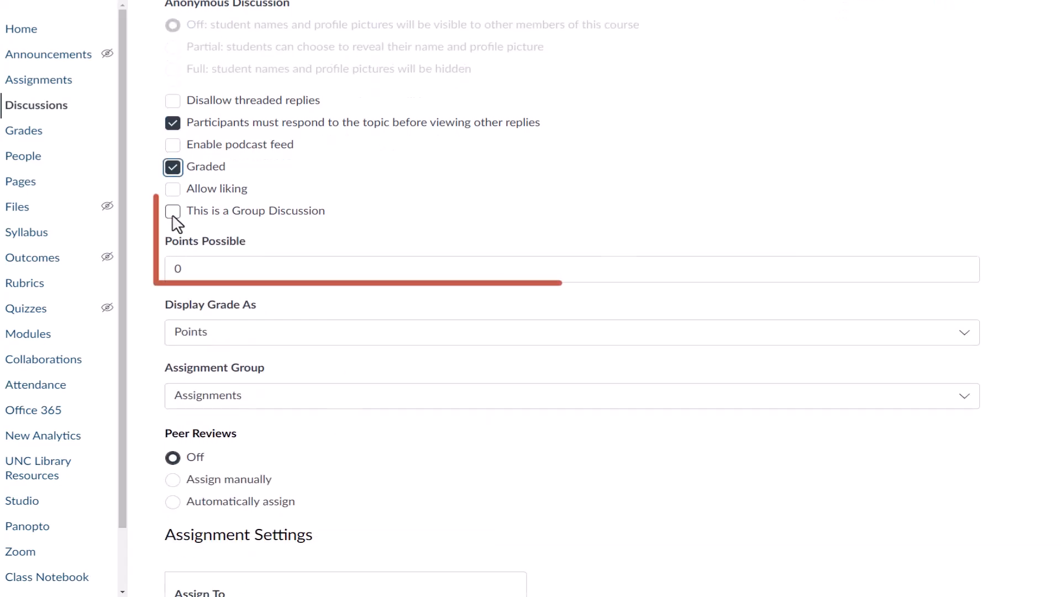
left_click(173, 210)
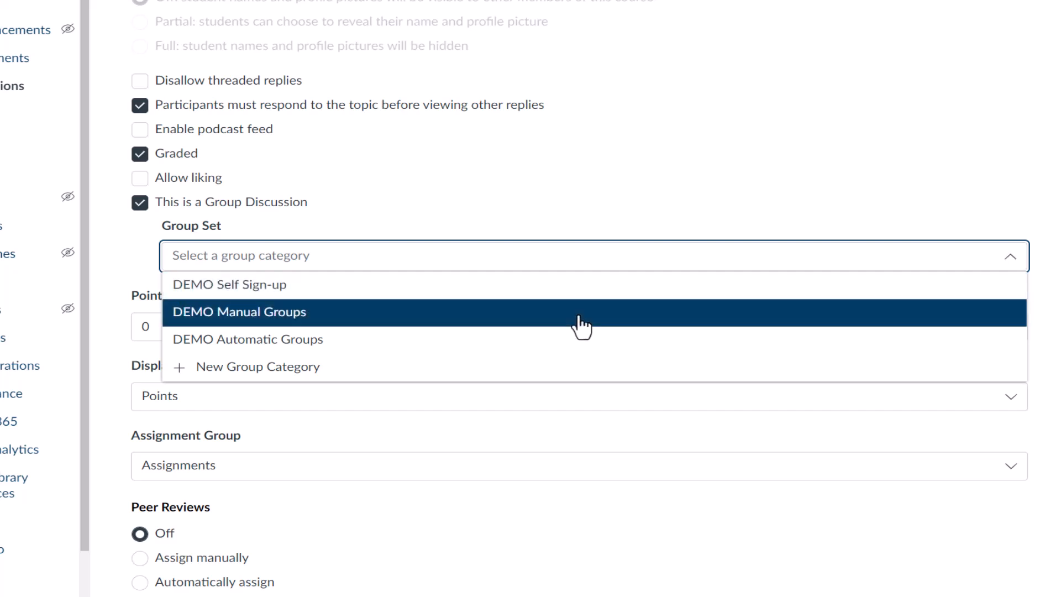
Step: Link the discussion to DEMO Manual Groups and set Points Possible to 10
left_click(239, 312)
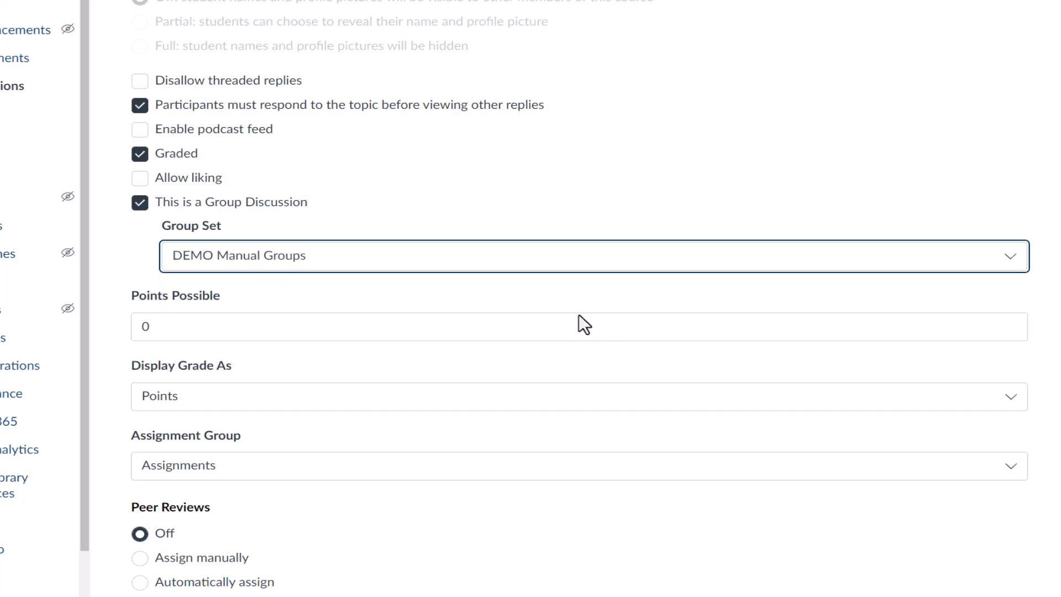
left_click(579, 326)
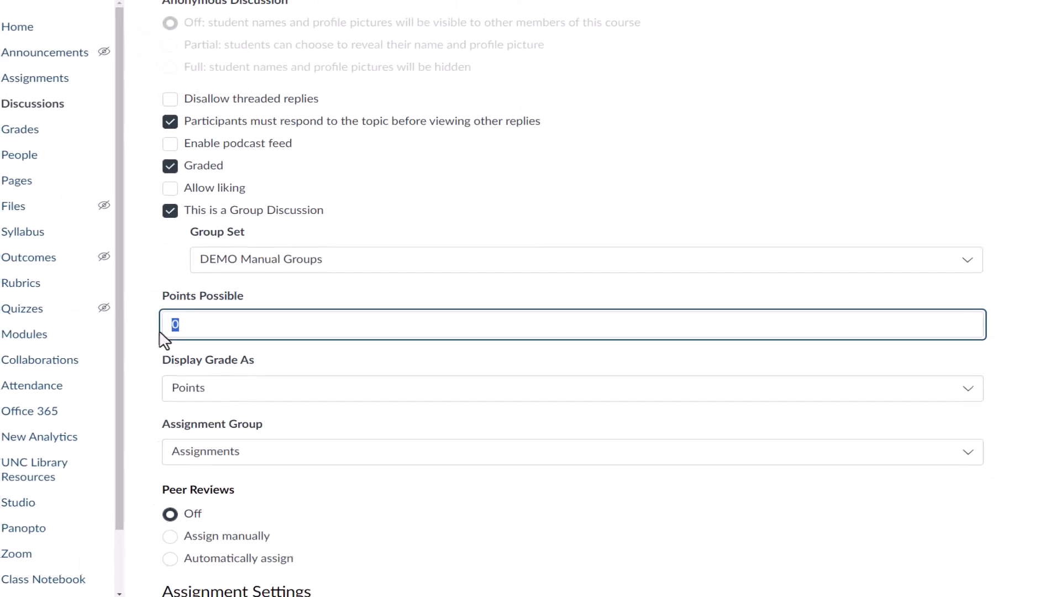
type("10")
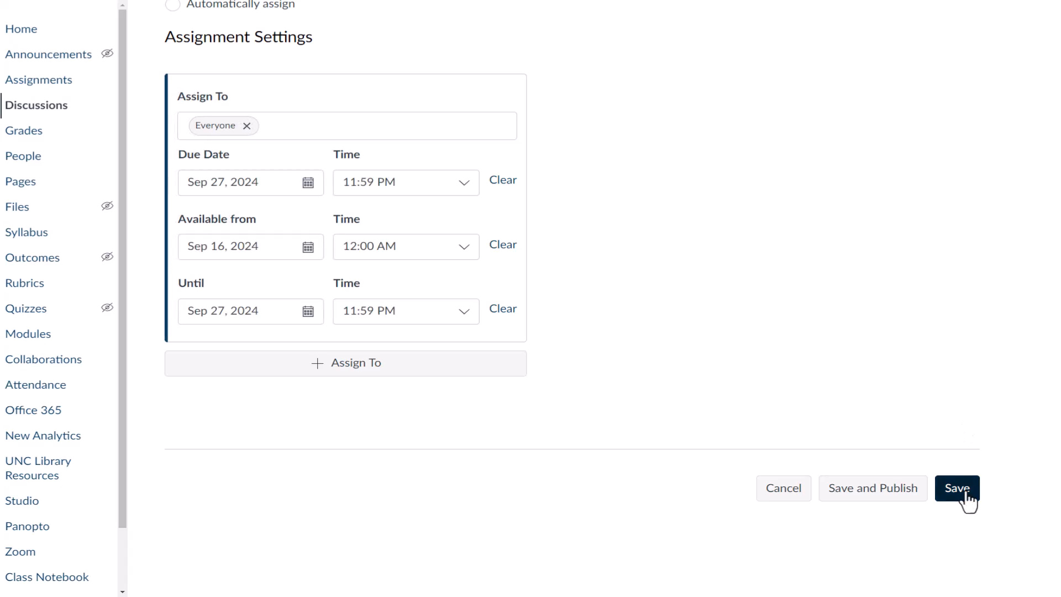
Step: Save the group discussion, view it, and return to the Modules list
left_click(956, 488)
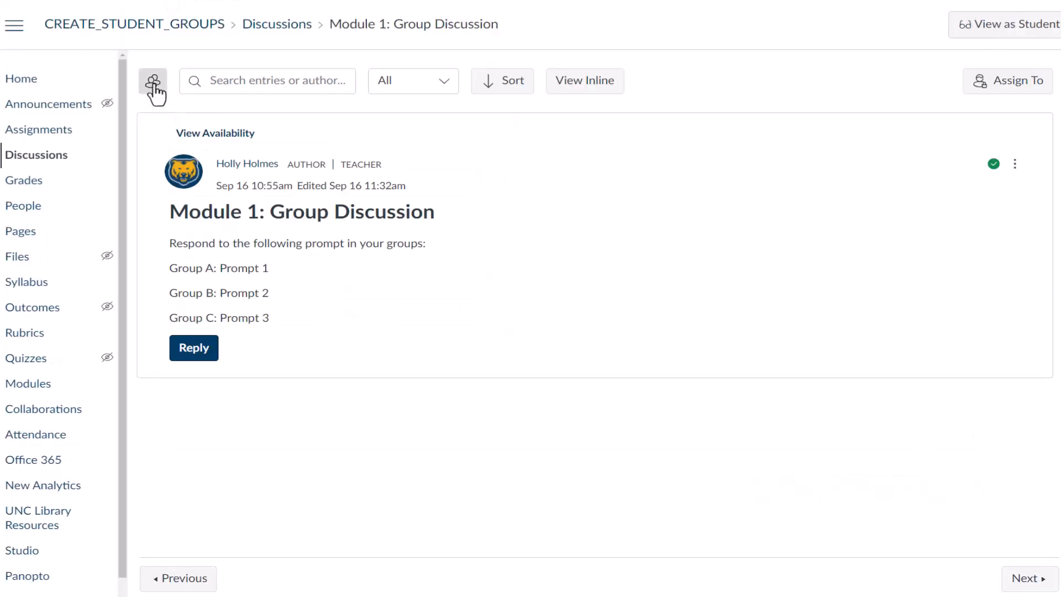
left_click(153, 80)
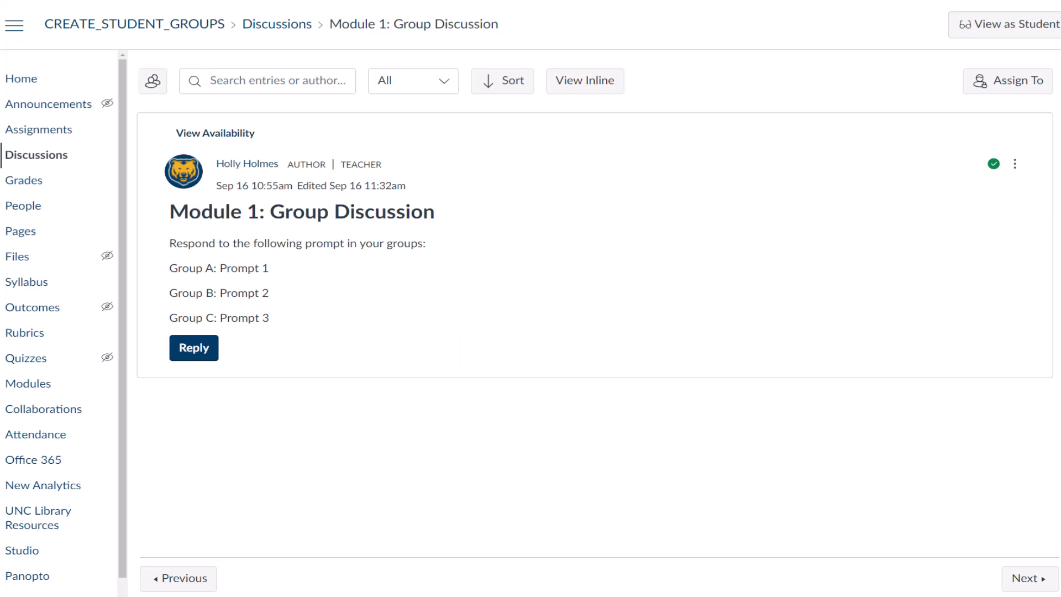
left_click(28, 383)
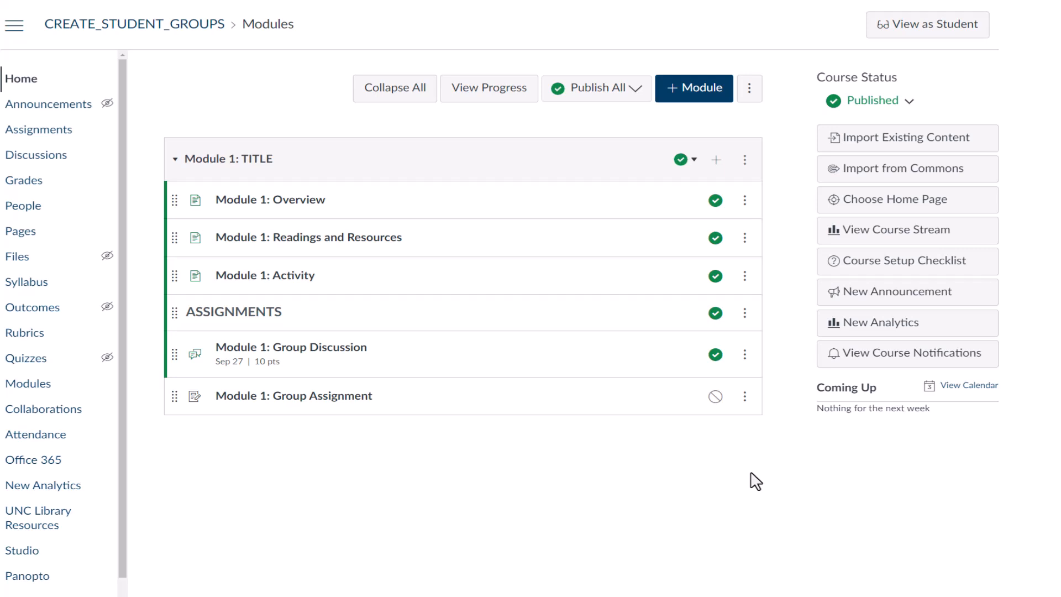
mouse_move(609, 472)
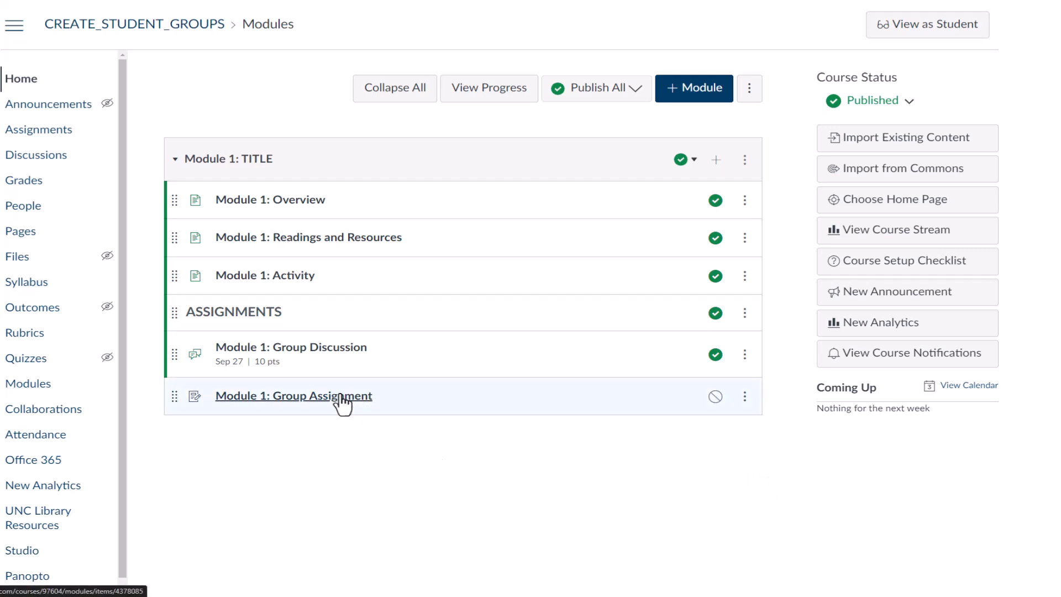
Step: Open Module 1: Group Assignment from the Modules list for editing
left_click(294, 395)
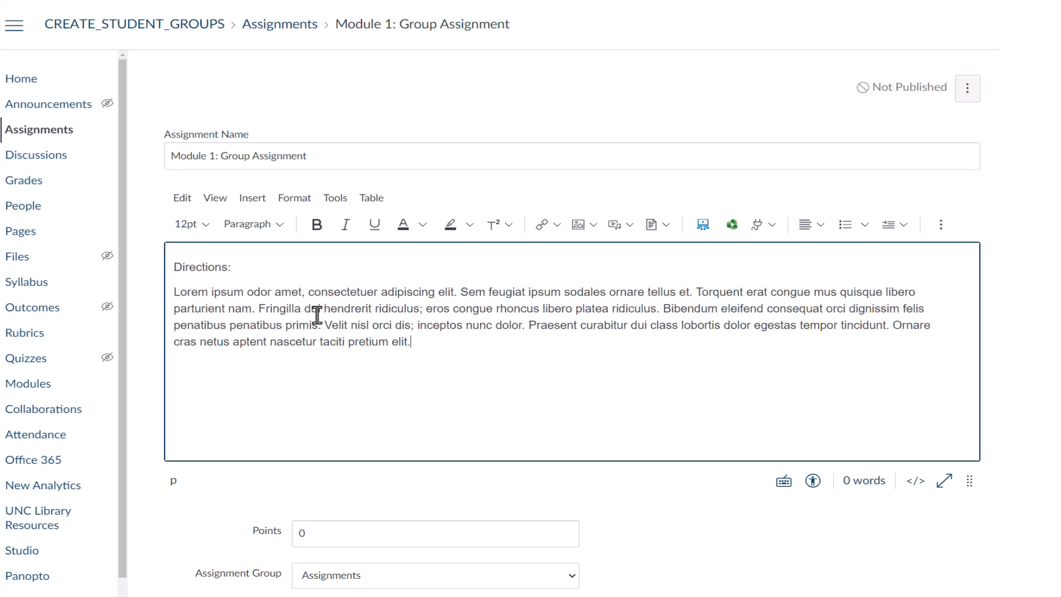
Step: Enter 10 in the Group Assignment's Points field
scroll("down", 3)
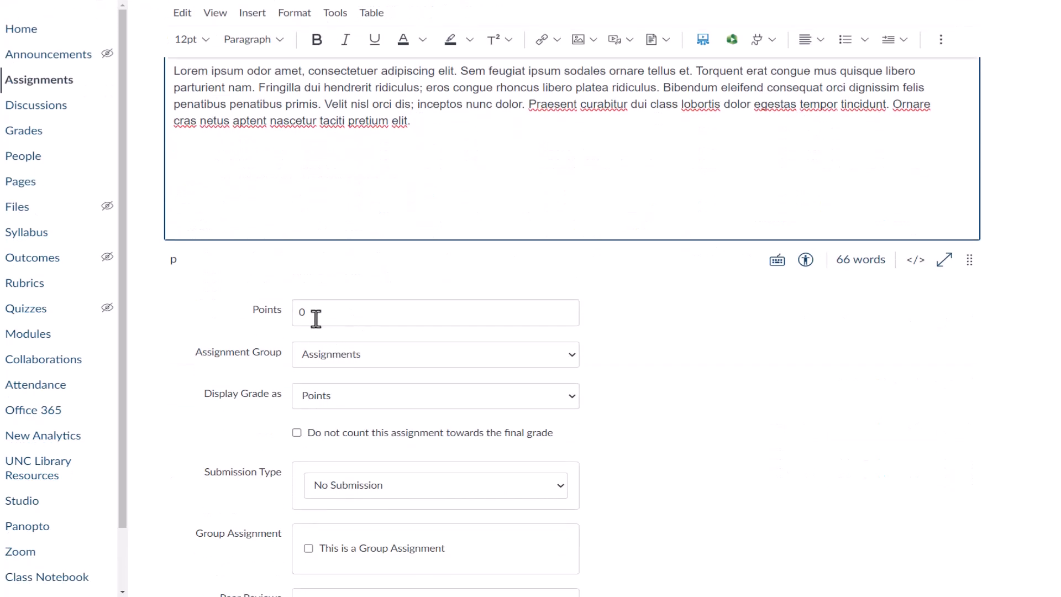
type("10")
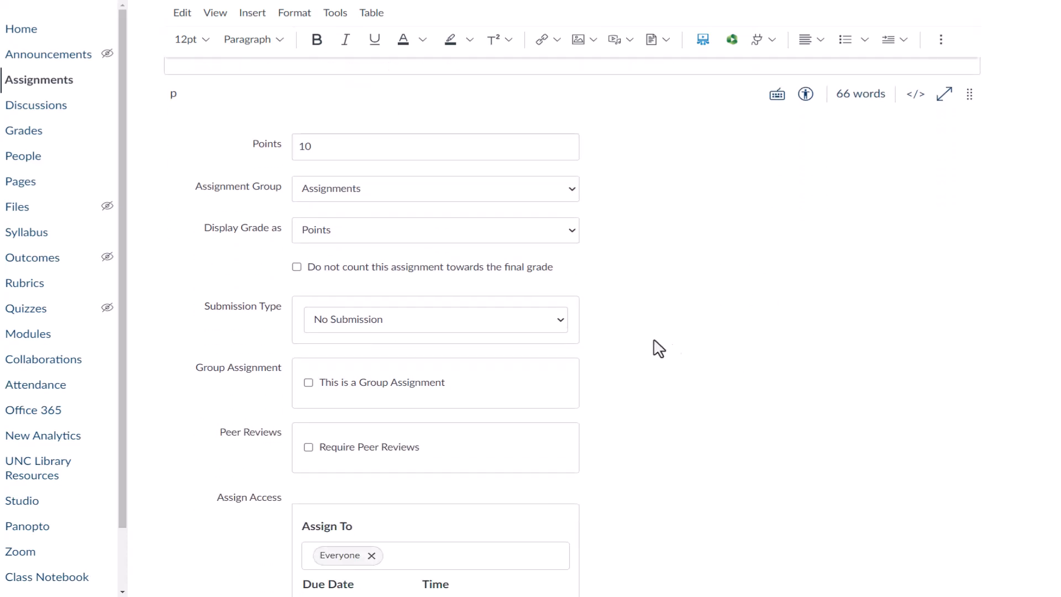
scroll("down", 3)
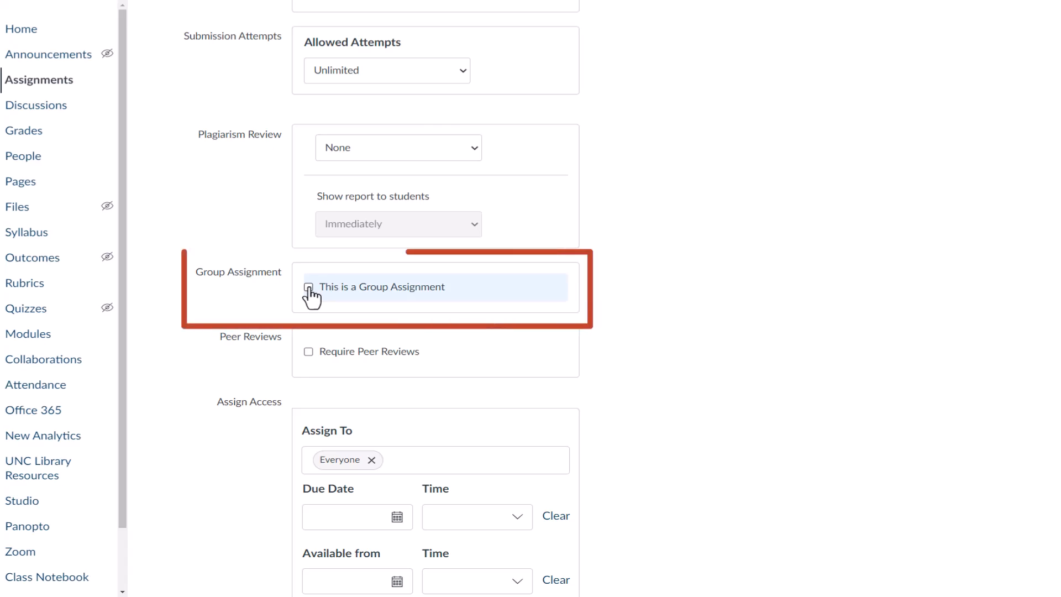
Step: Make it a group assignment with DEMO Automatic Groups, grading each student individually
left_click(308, 286)
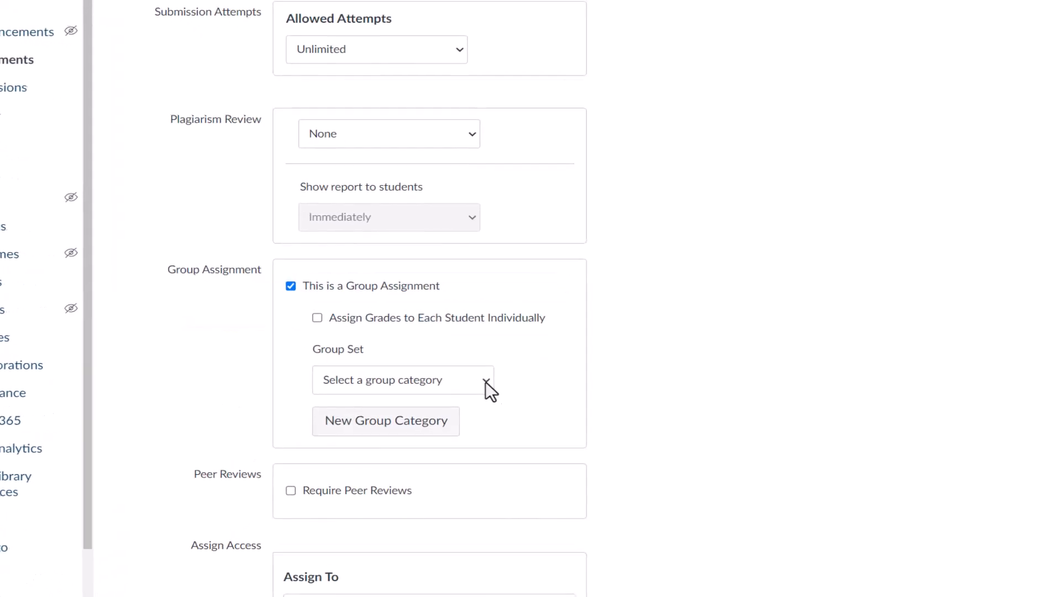
left_click(402, 380)
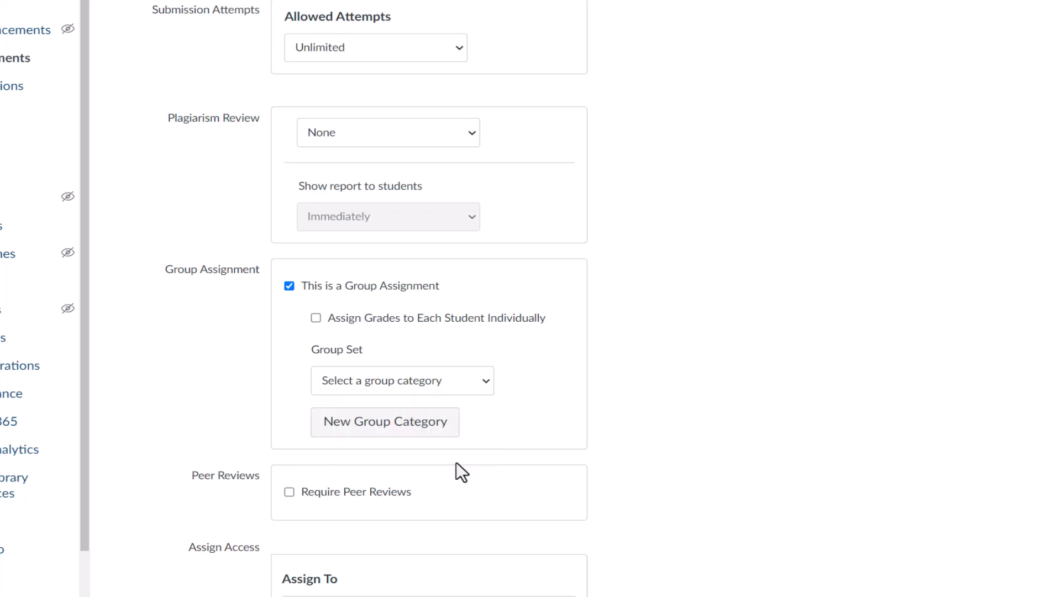
left_click(401, 380)
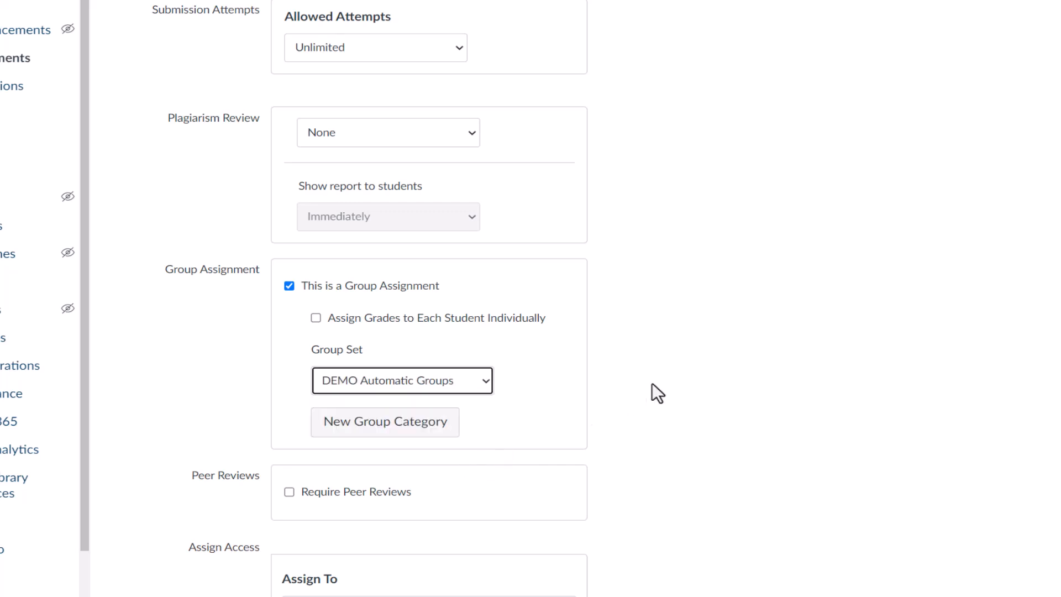
mouse_move(316, 318)
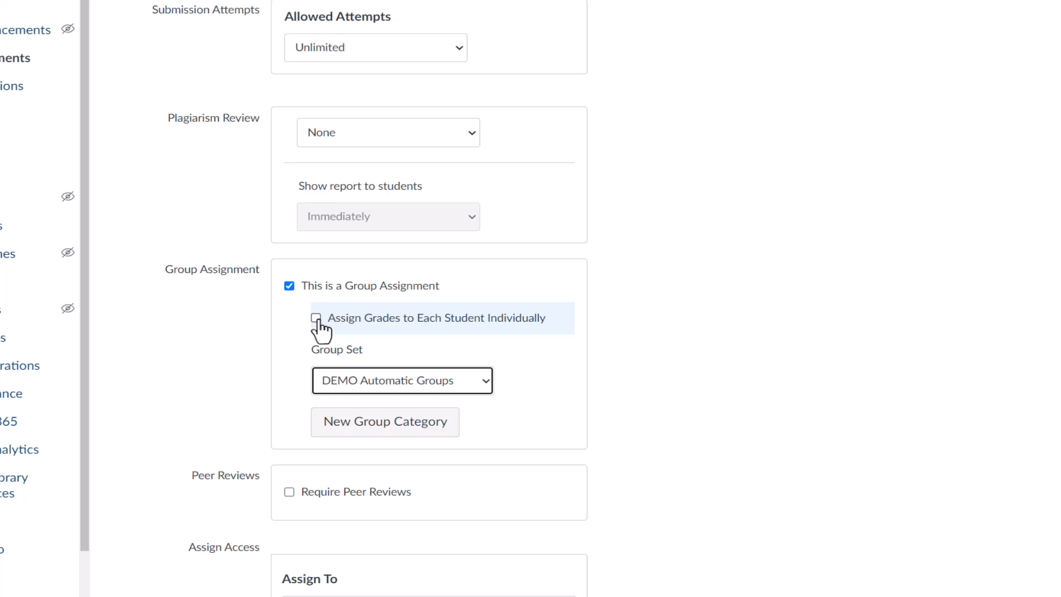
left_click(316, 318)
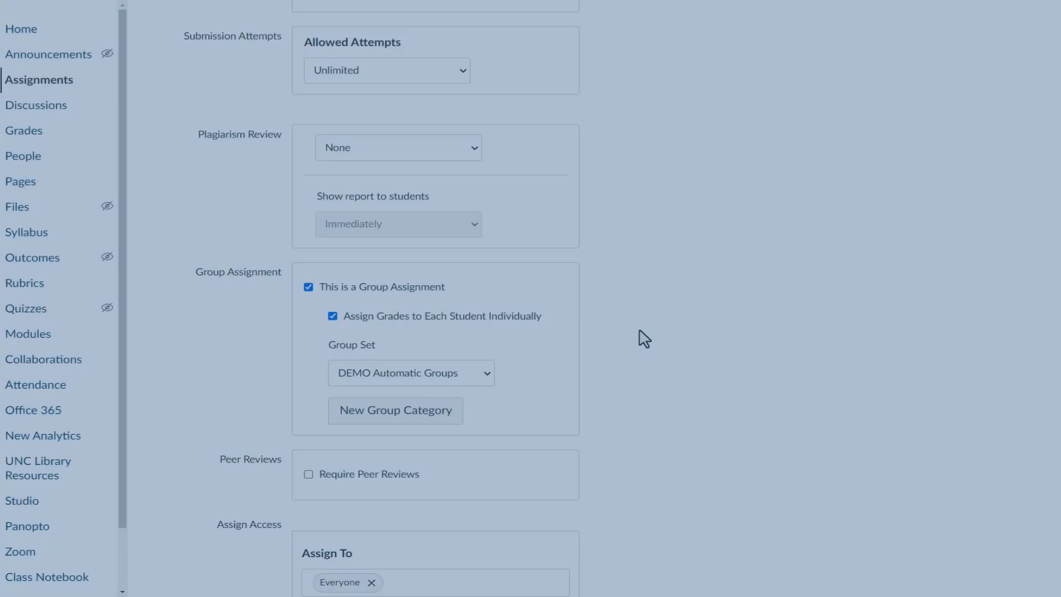
Step: Save the group assignment with its group settings
scroll("down", 3)
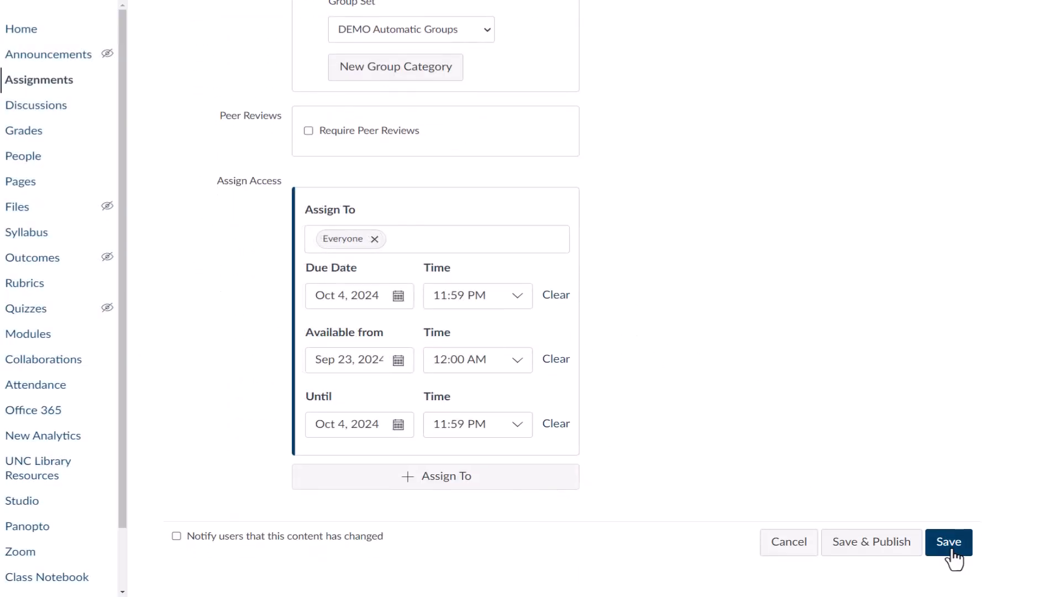
left_click(948, 541)
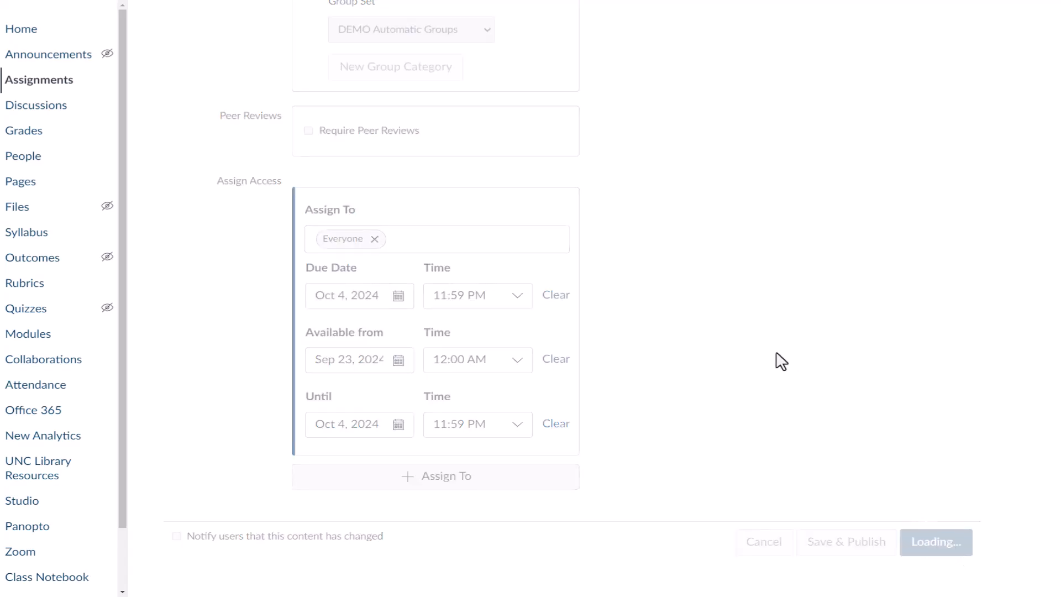